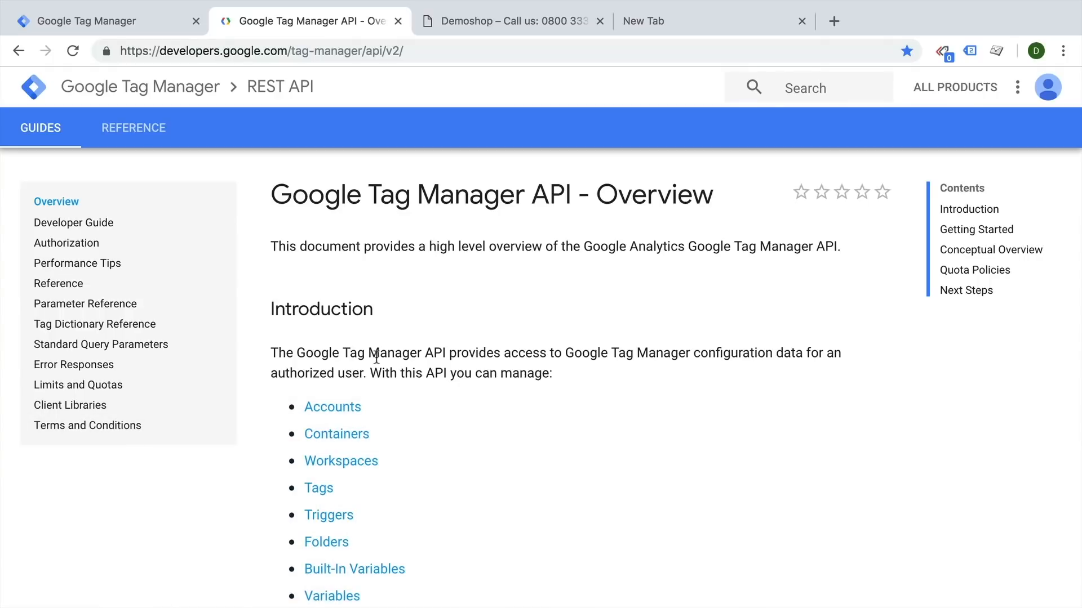
mouse_move(573, 299)
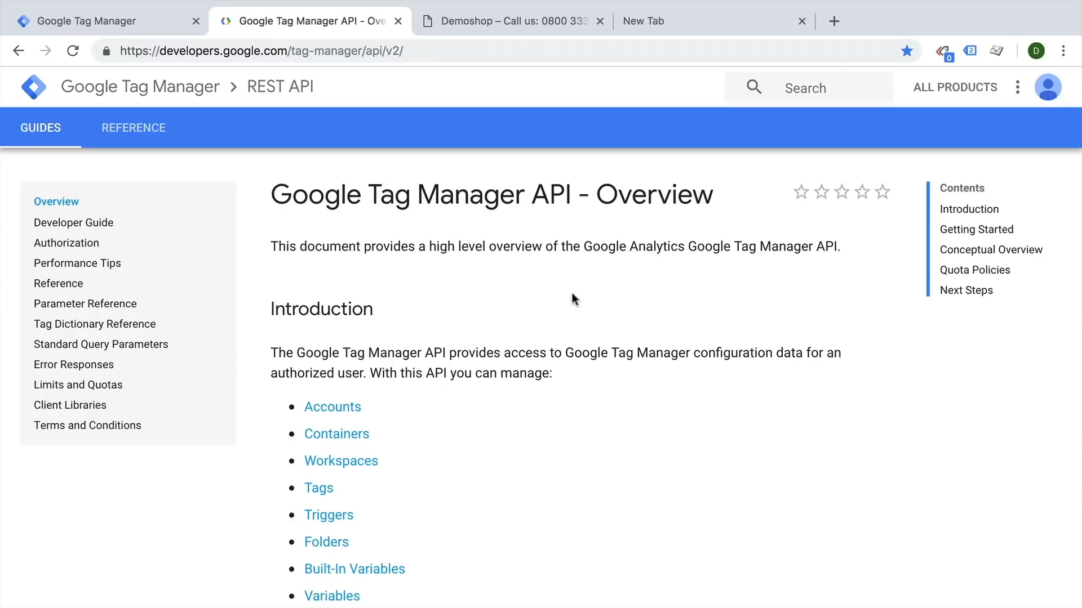
Step: Open the API v2 Reference listing resource types and the Accounts methods
left_click(940, 50)
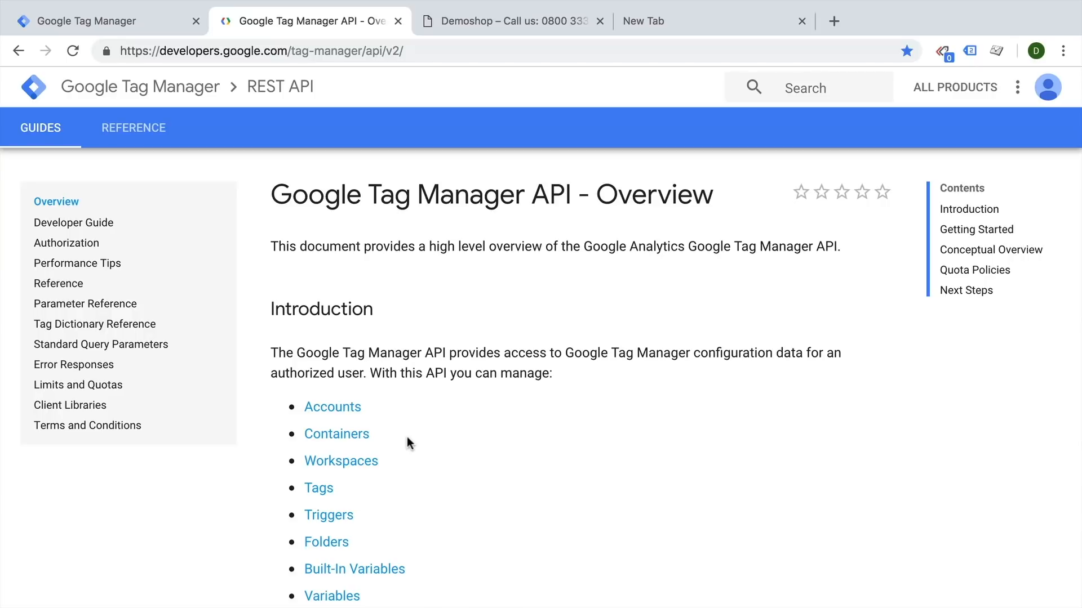
scroll("down", 3)
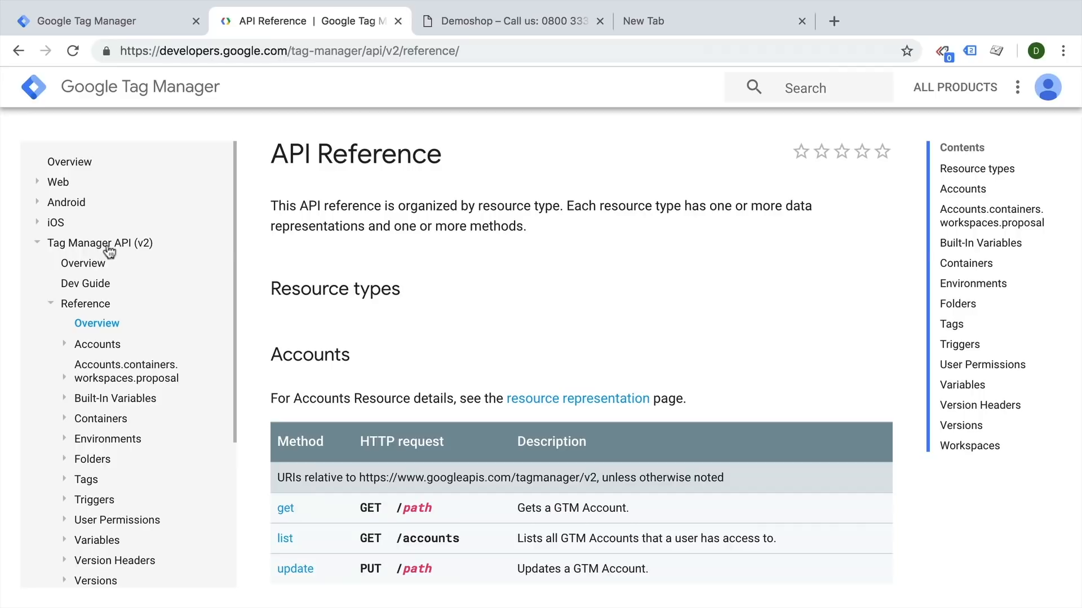
mouse_move(360, 199)
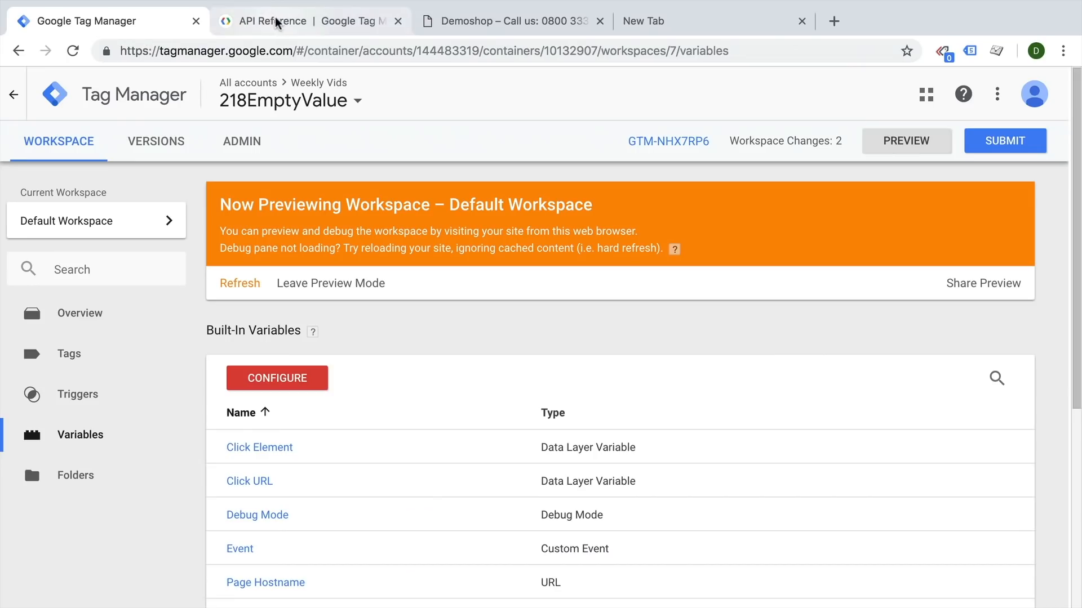
Step: Show the workspace's tag list with its two Universal Analytics tags, then return to the API reference
left_click(68, 354)
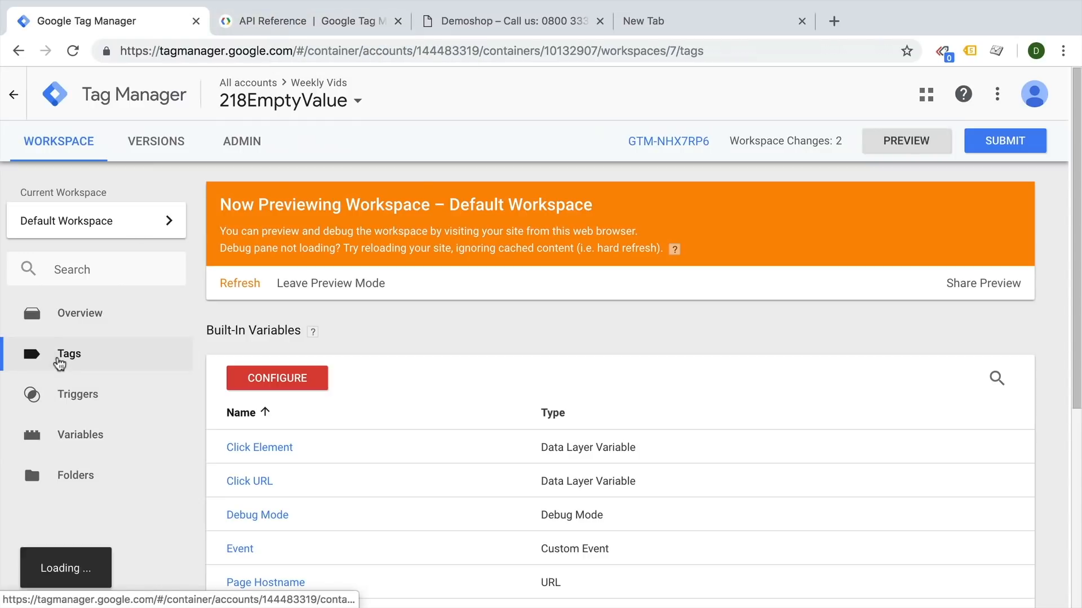
left_click(69, 354)
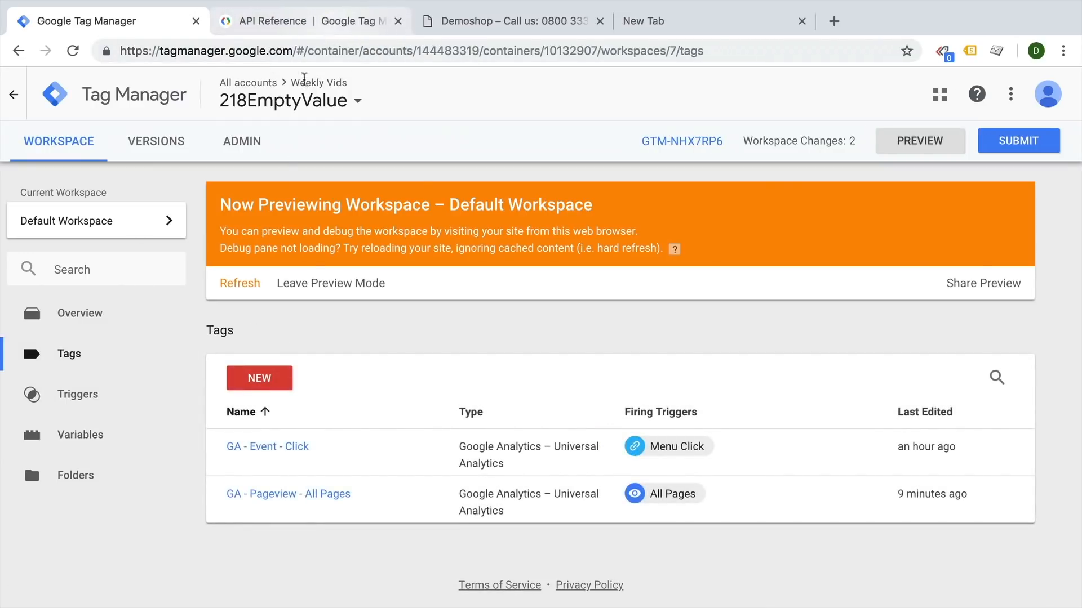
mouse_move(332, 439)
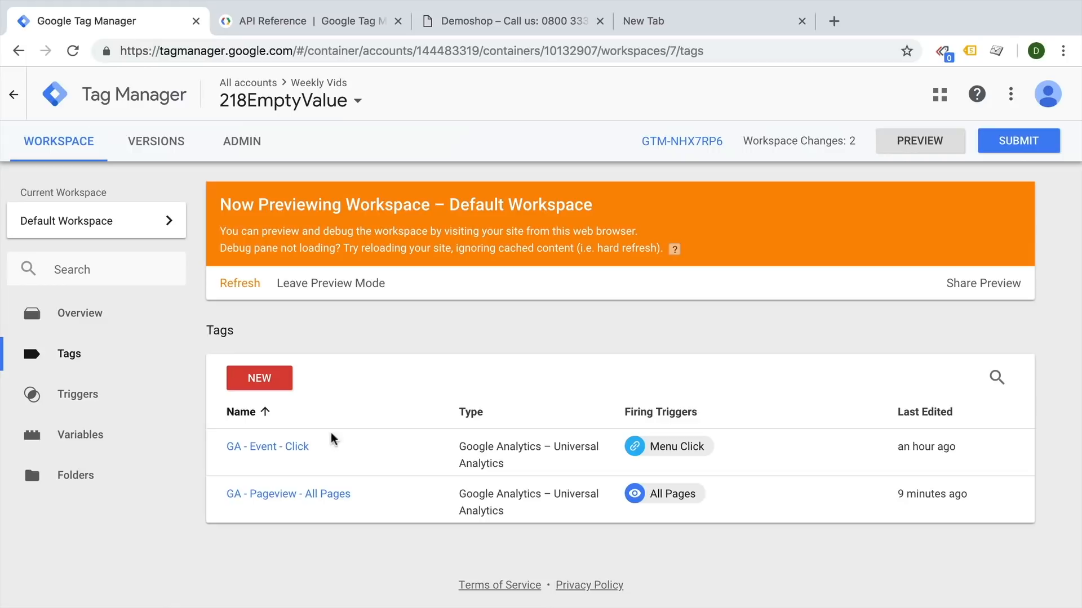
left_click(307, 21)
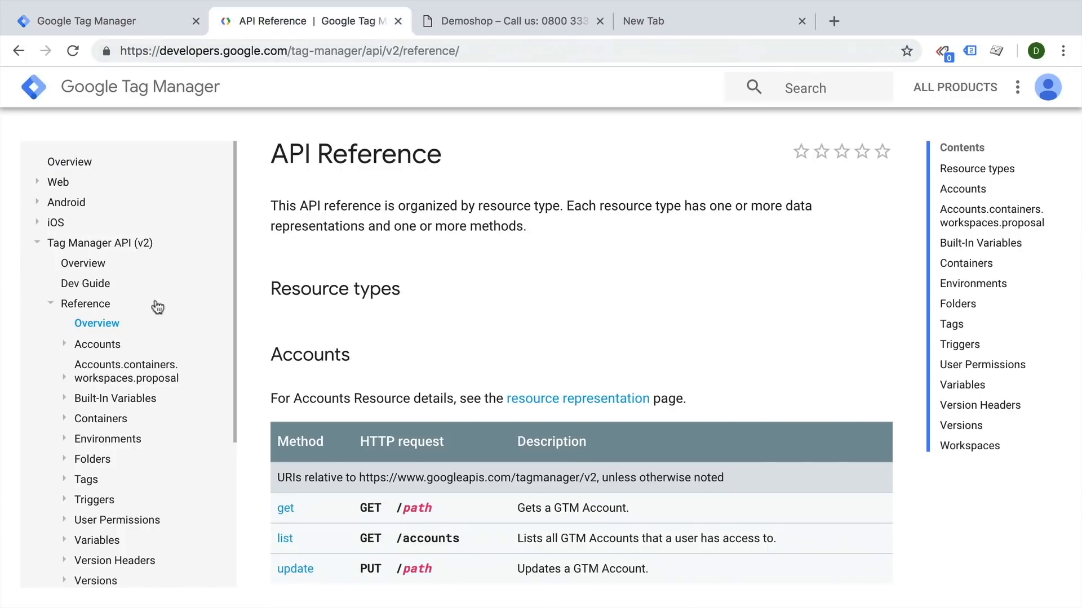
Step: Expand Tags in the reference navigation and open the Tags: list method with its Try this API panel
scroll("down", 3)
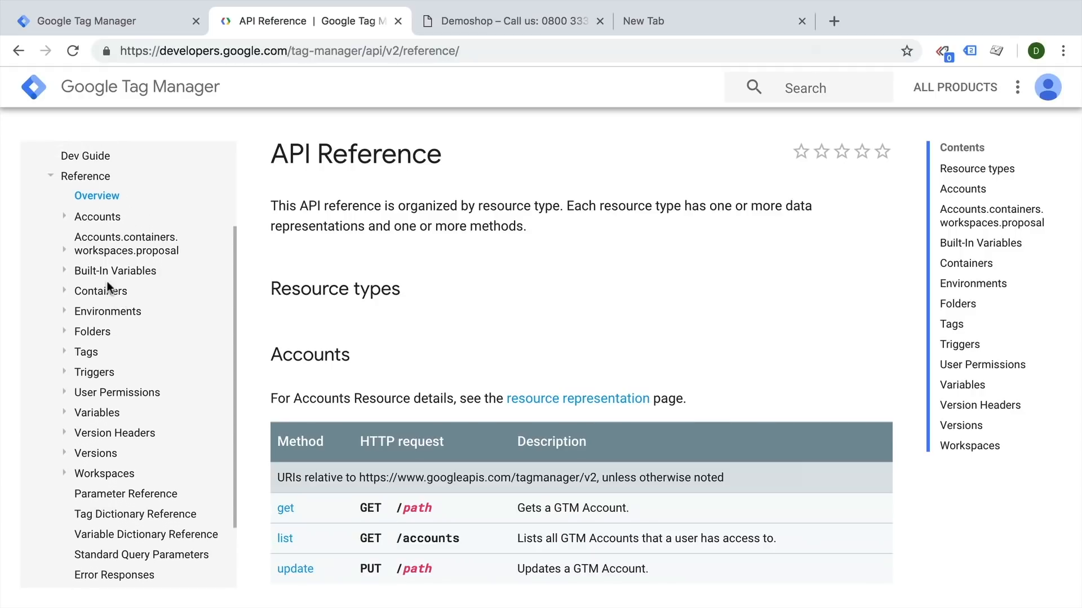
mouse_move(81, 271)
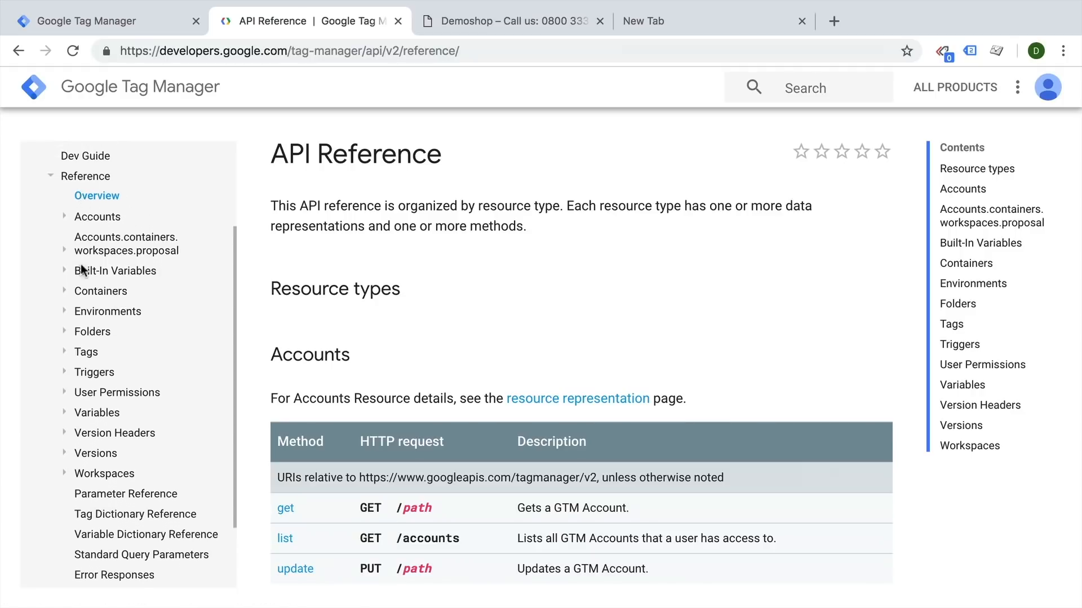
left_click(86, 351)
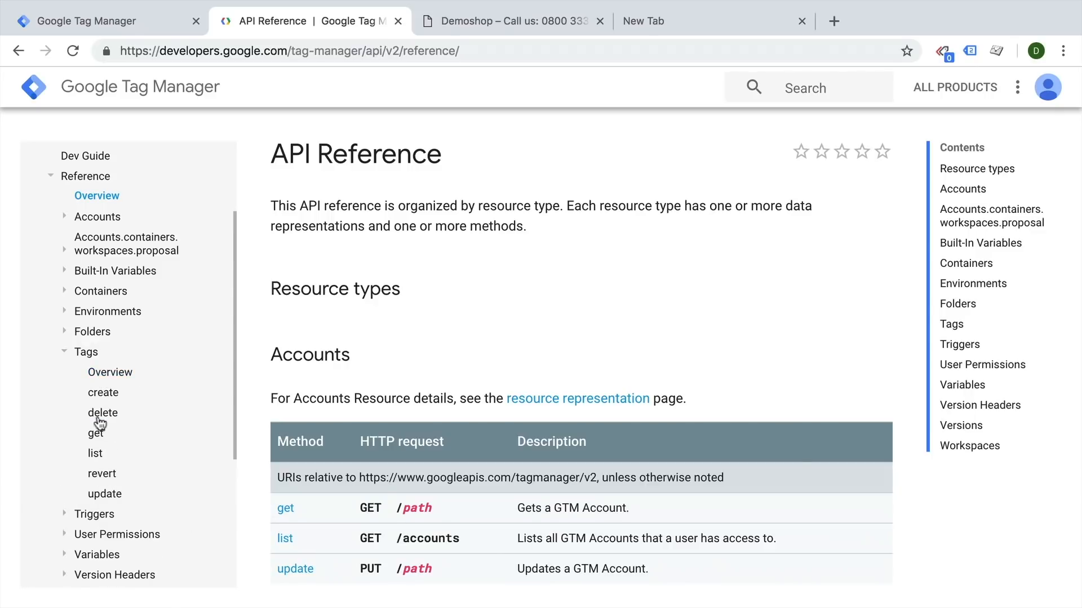
mouse_move(95, 453)
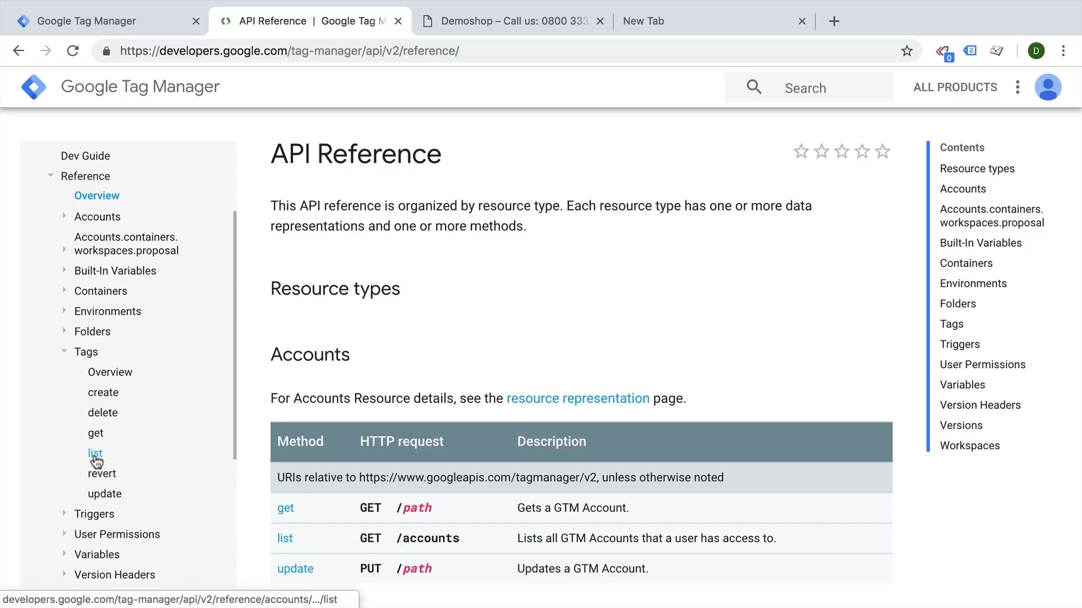
left_click(95, 453)
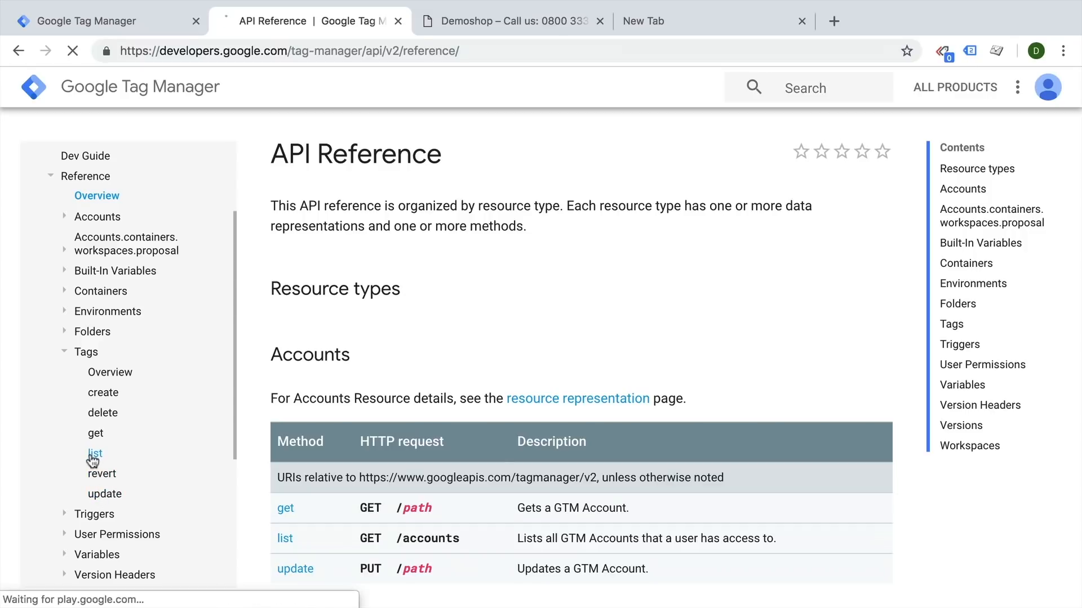
left_click(94, 453)
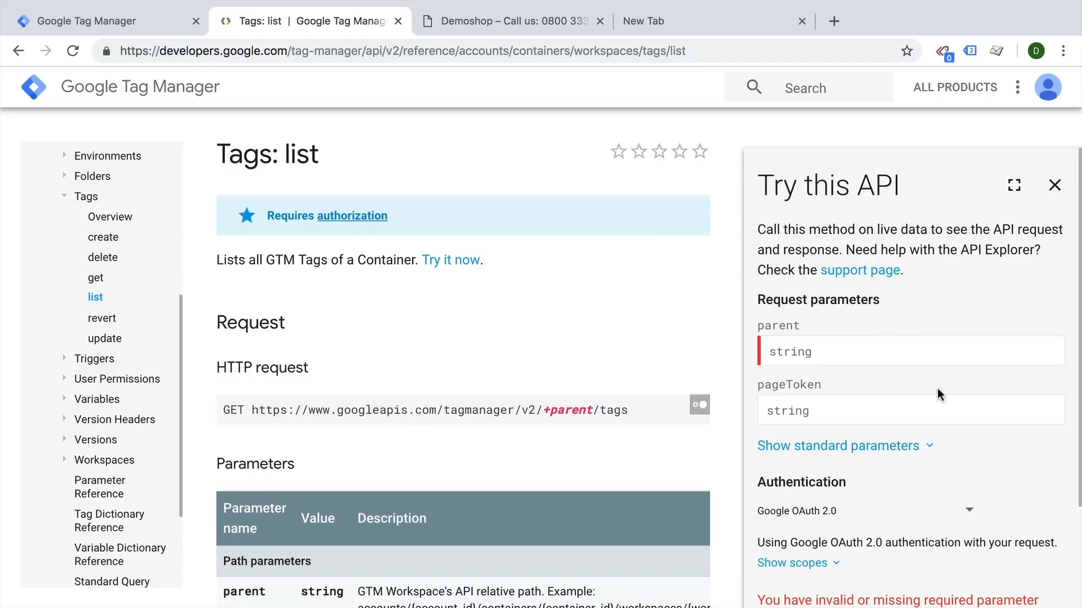
mouse_move(993, 178)
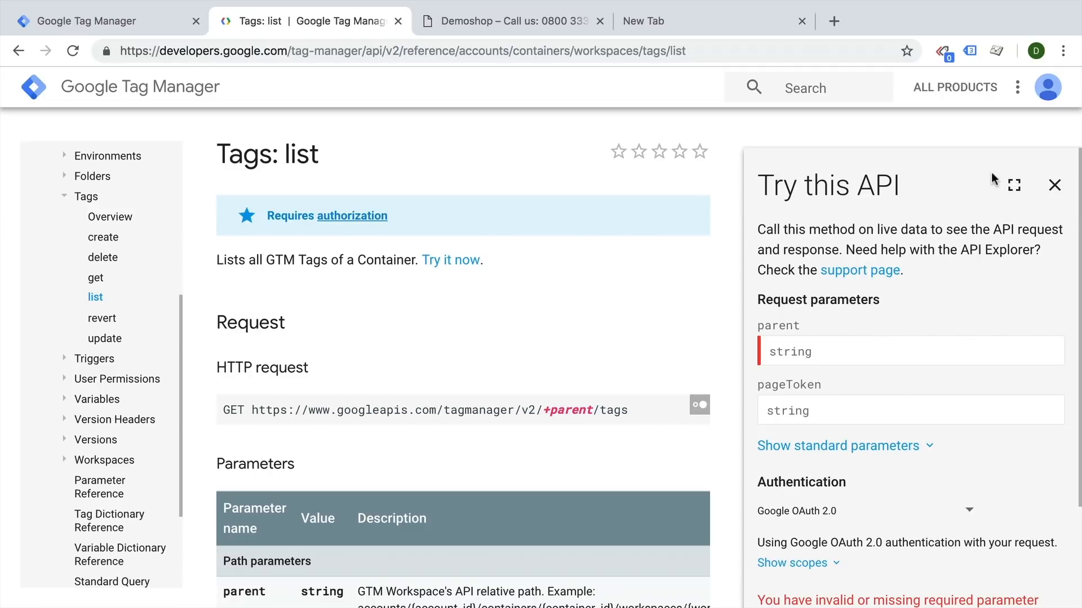
Step: Expand the Try this API panel to show the sample cURL request, then switch to the Tag Manager workspace
left_click(1014, 184)
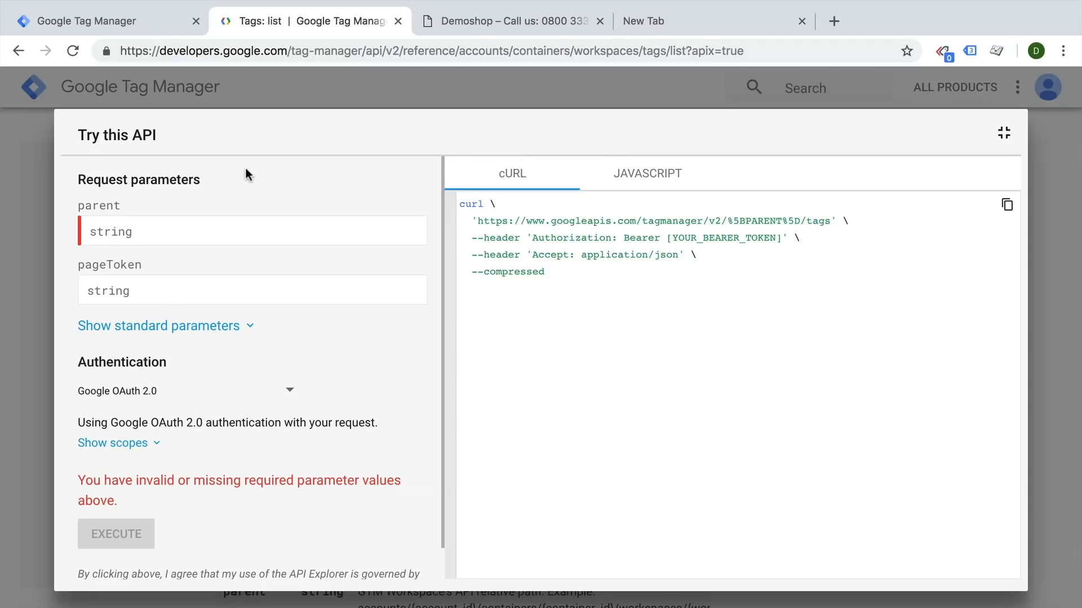
left_click(89, 21)
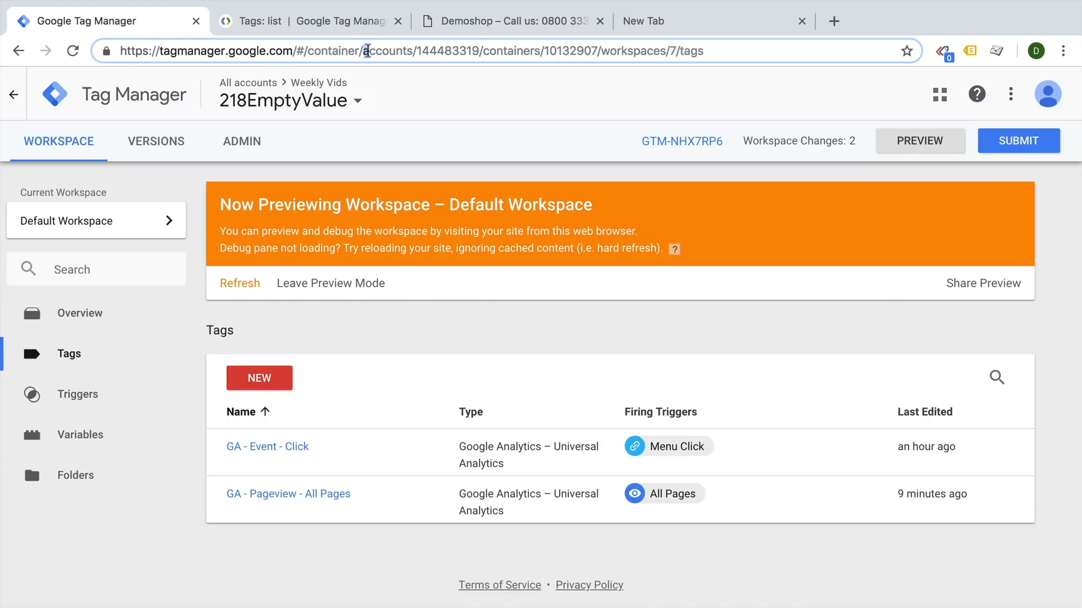
Step: Select the workspace path accounts/144483319/containers/10132907/workspaces/7 from the page address
left_click_drag(368, 50, 605, 50)
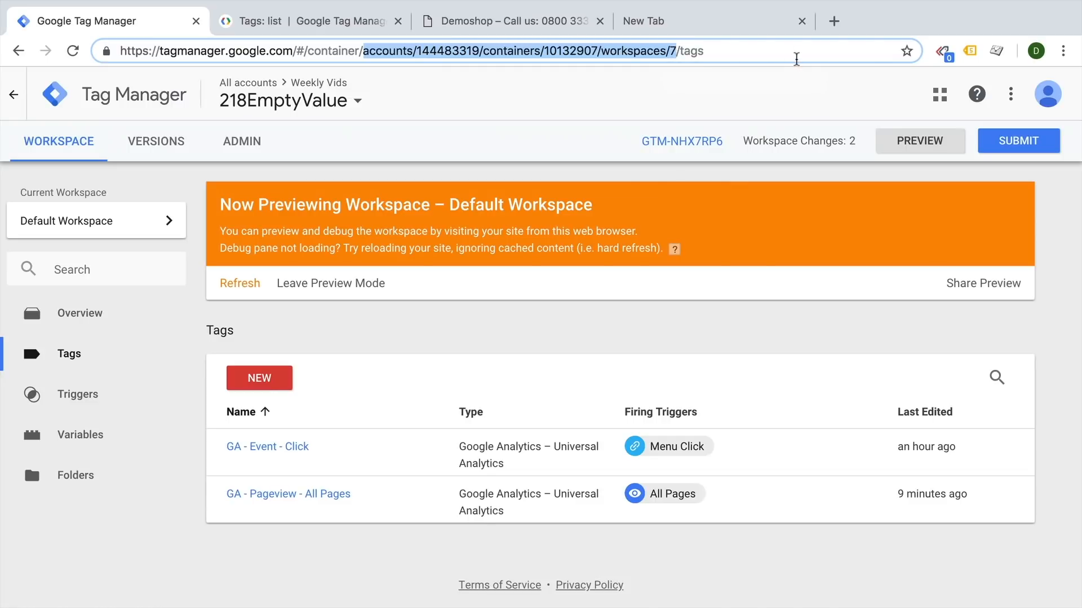
mouse_move(694, 52)
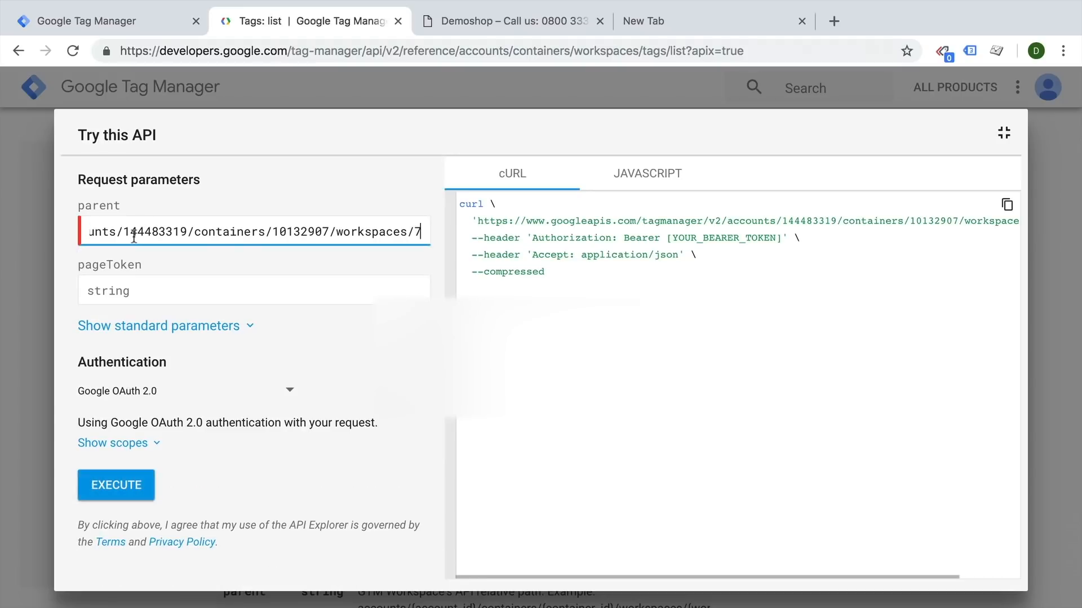
Step: Execute Tags: list, authorizing with the Google account, to get a 200 response listing GA - Event - Click
left_click(115, 485)
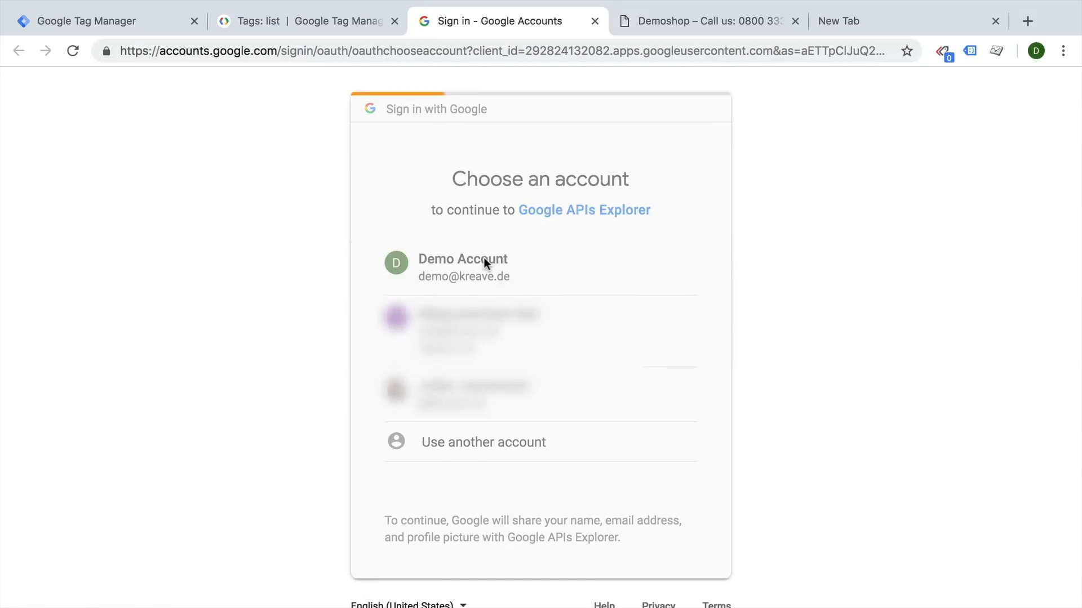
left_click(463, 268)
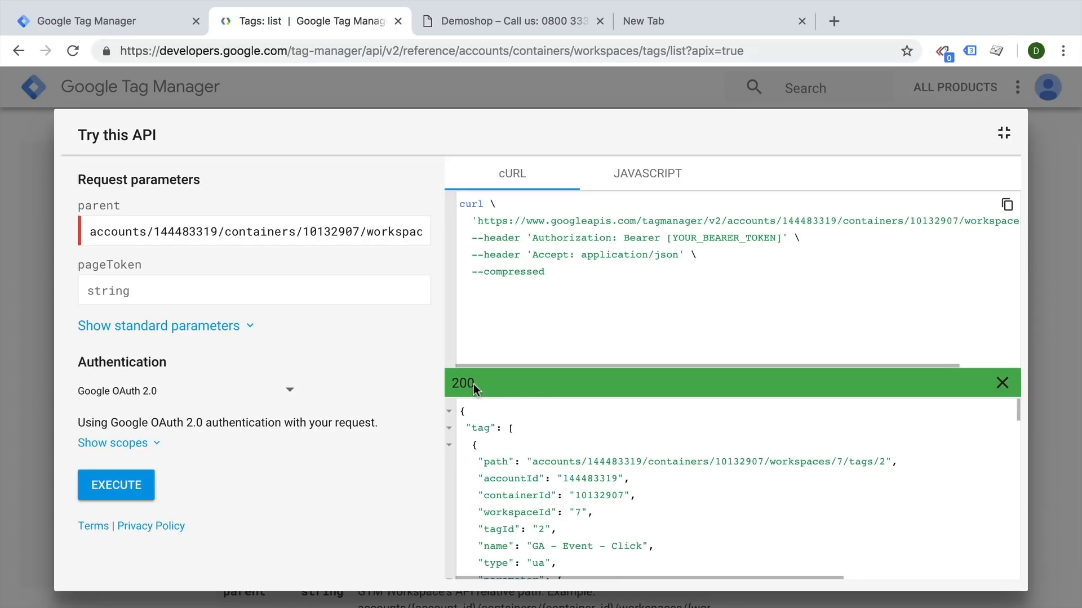
Step: Scroll the Tags: list response and select the tagId line of GA - Event - Click
double_click(461, 383)
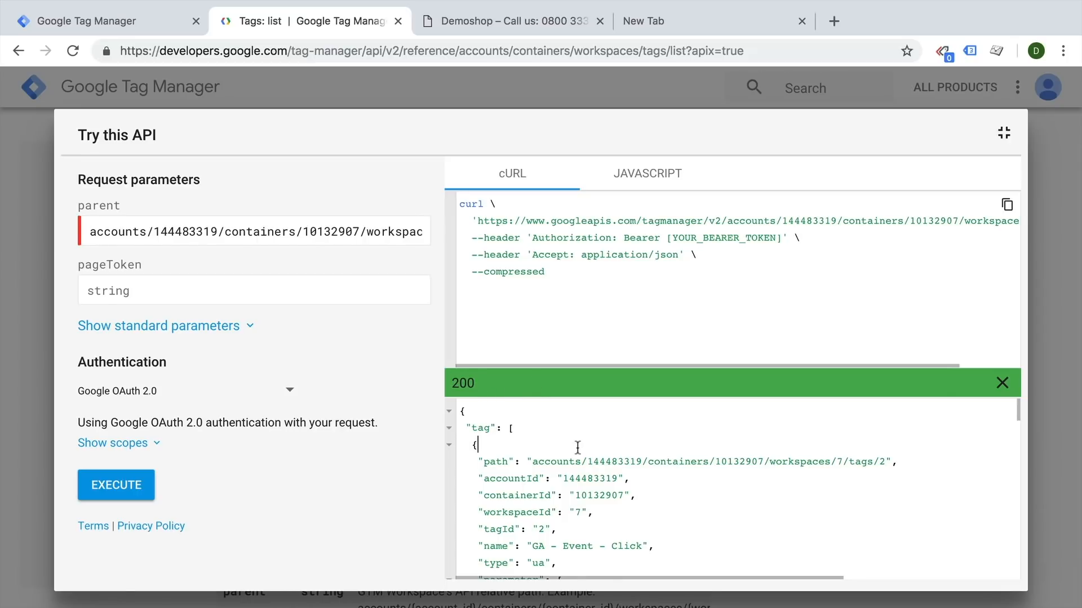
scroll("down", 3)
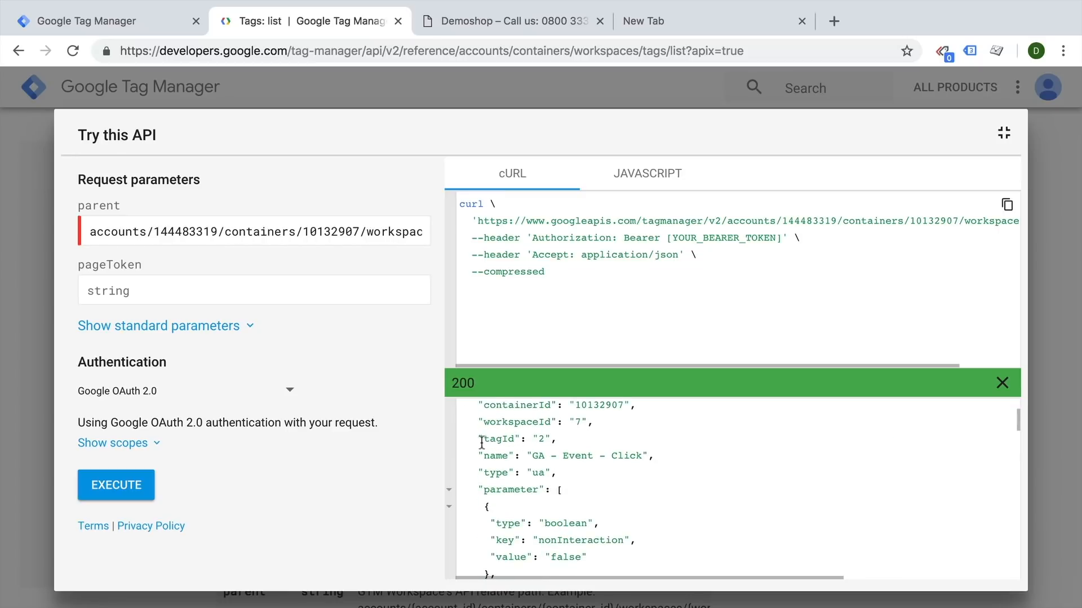
double_click(514, 439)
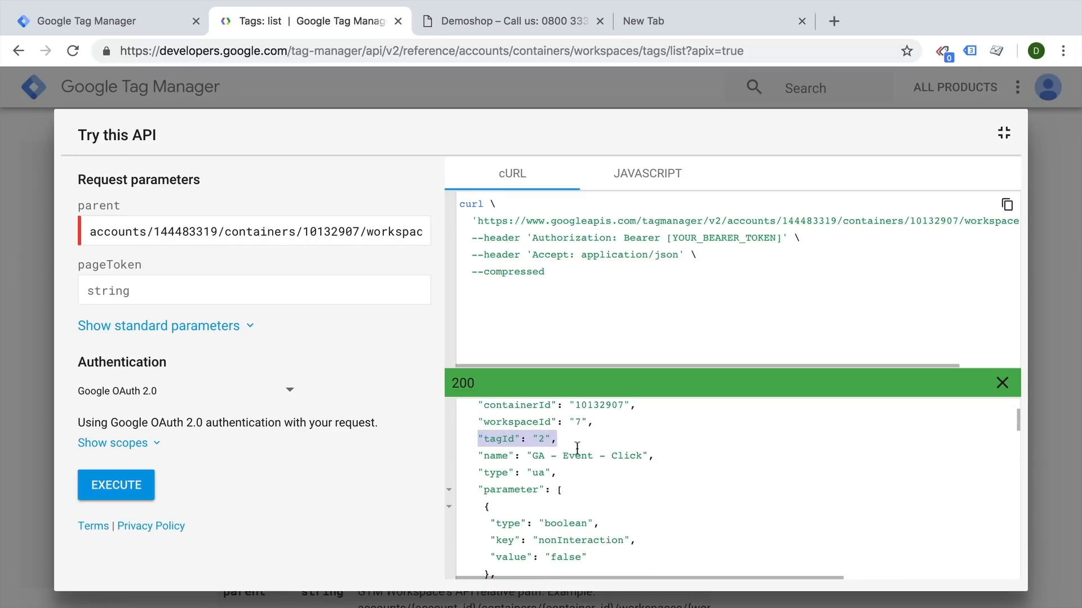
double_click(589, 455)
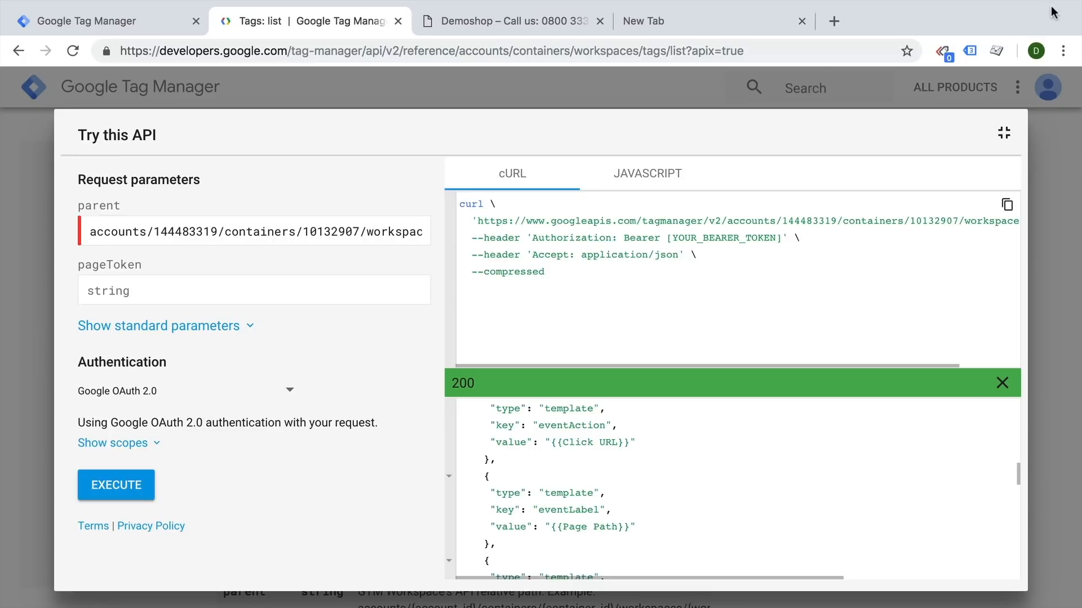
Step: View the request as JavaScript code, close the fullscreen panel and return to the Tag Manager tag list
left_click(941, 50)
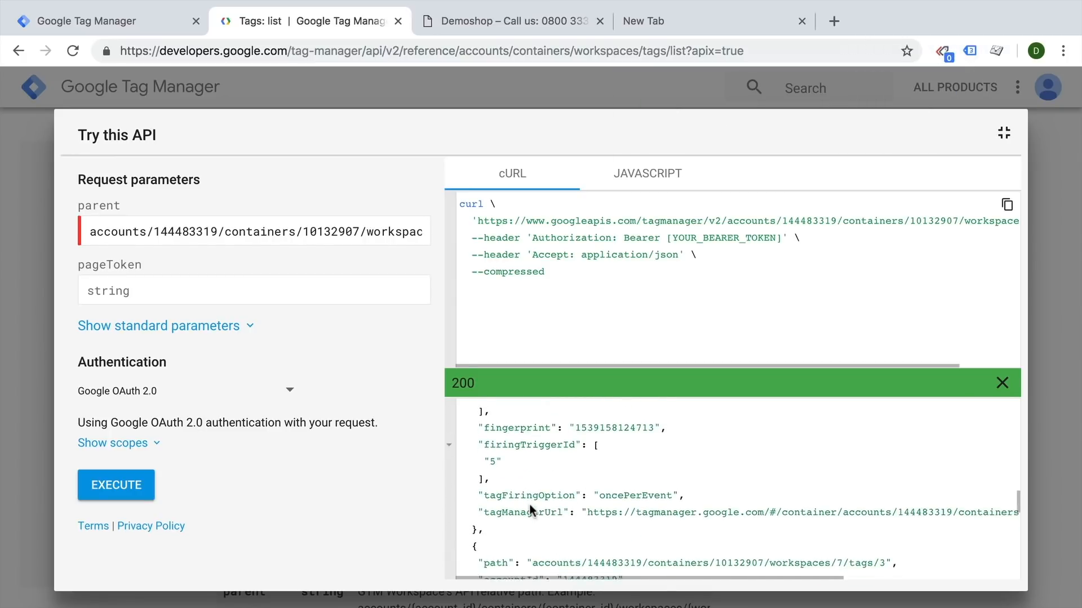
scroll("down", 3)
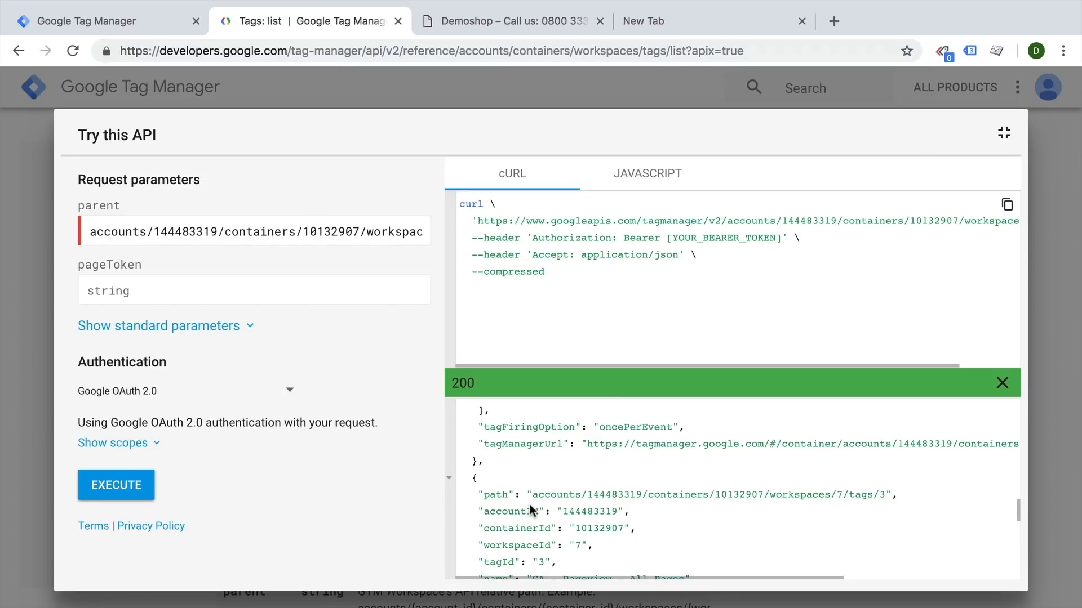
mouse_move(668, 429)
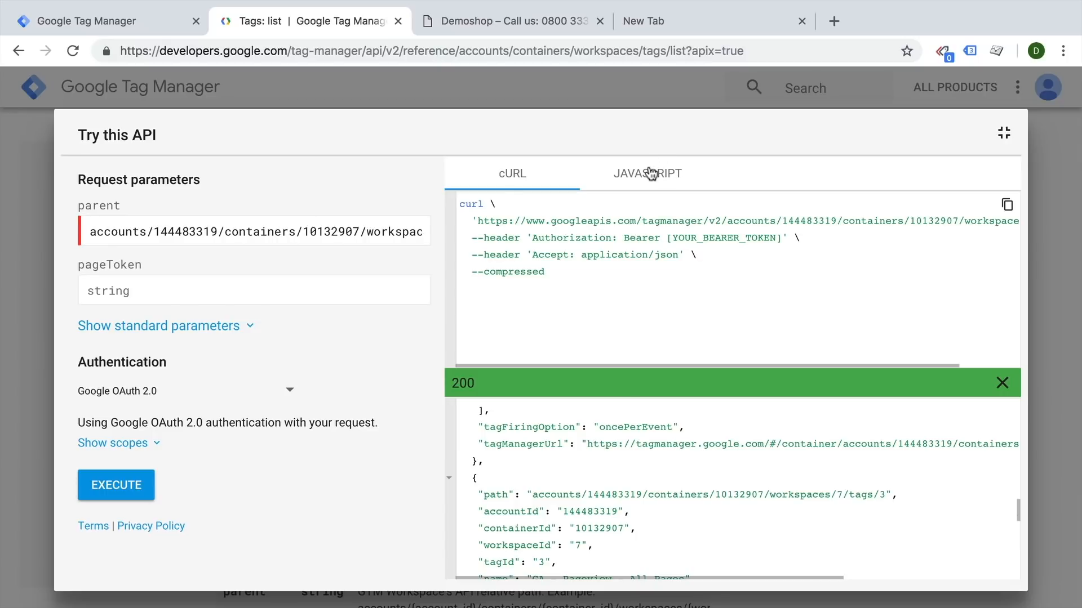
left_click(646, 173)
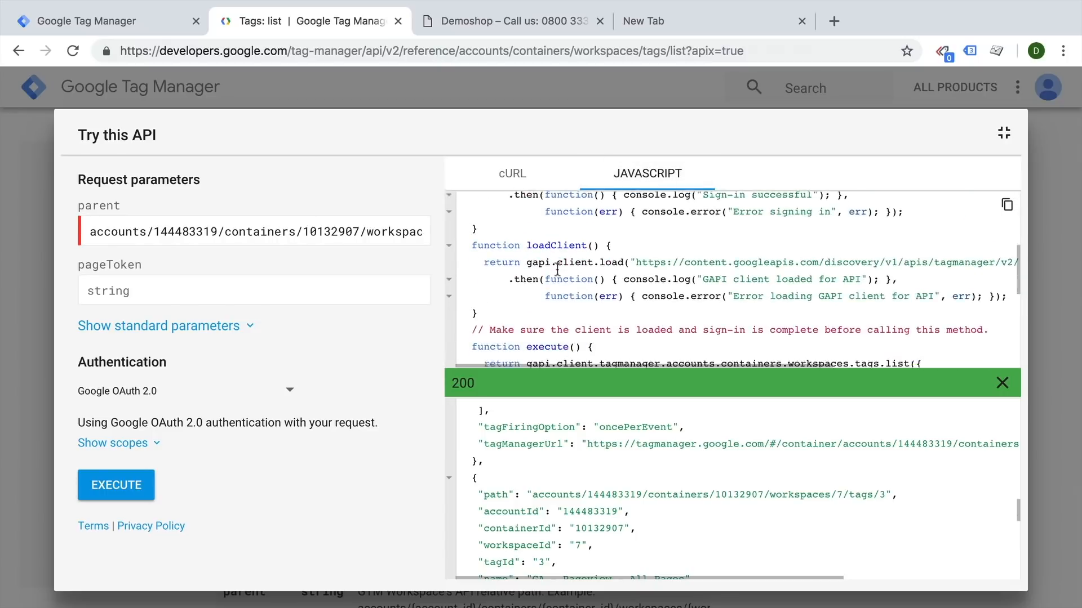
scroll("down", 3)
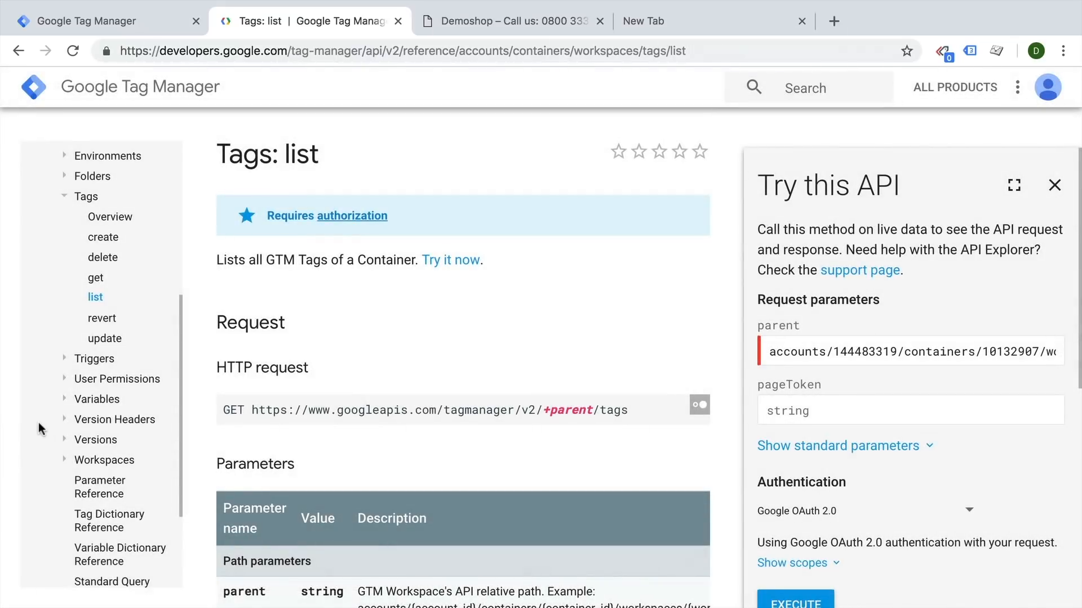
left_click(96, 21)
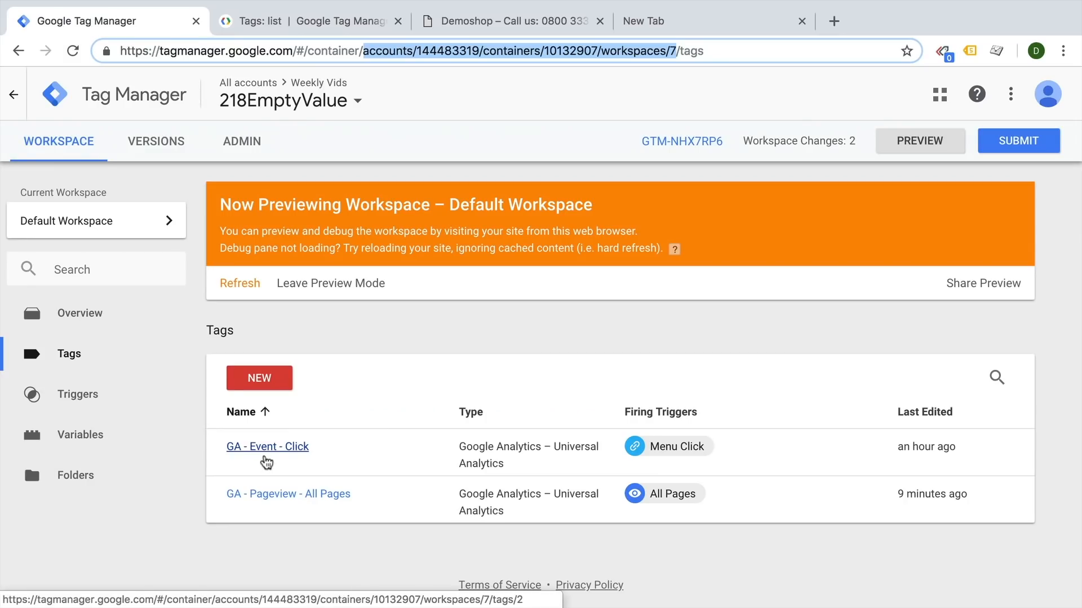
Step: Open the Tags: get method reference in the API documentation
left_click(307, 21)
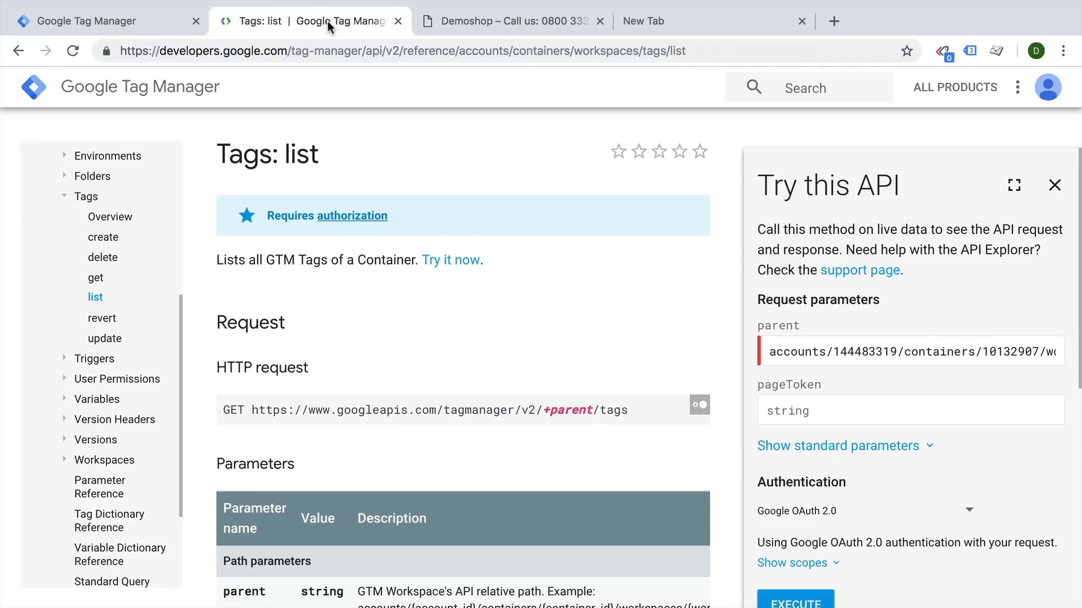
left_click(95, 277)
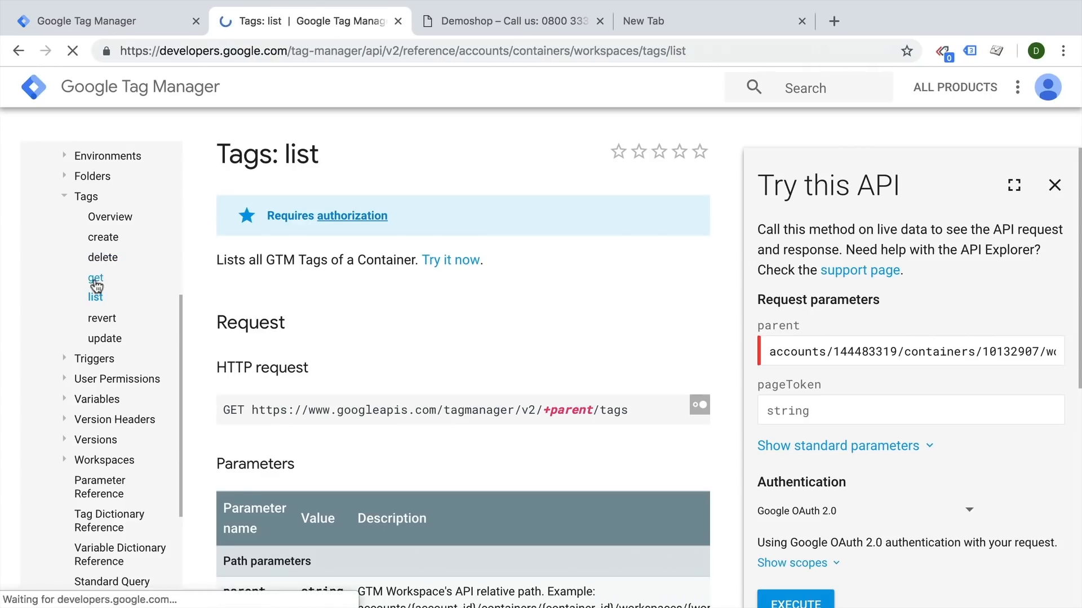
left_click(95, 277)
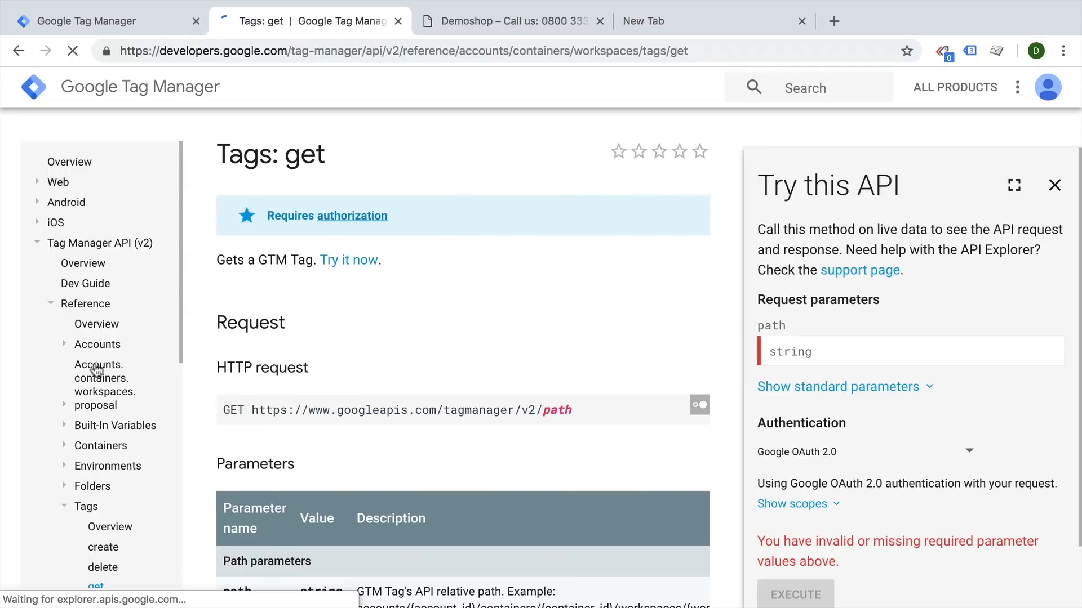
scroll("down", 3)
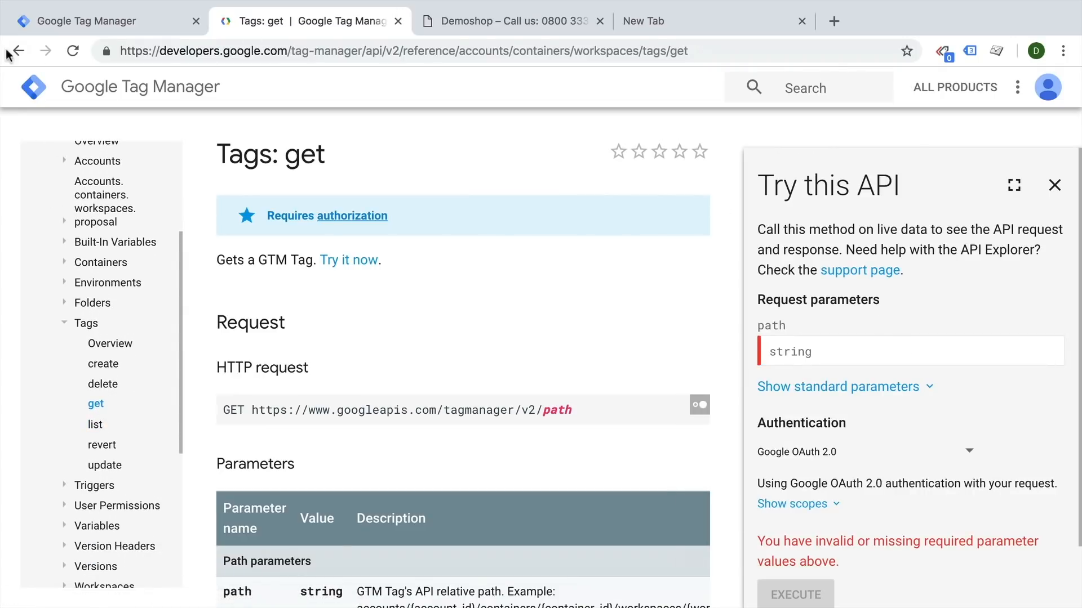
Step: Copy the link to the GA - Event - Click tag from the Tag Manager tag list
left_click(90, 21)
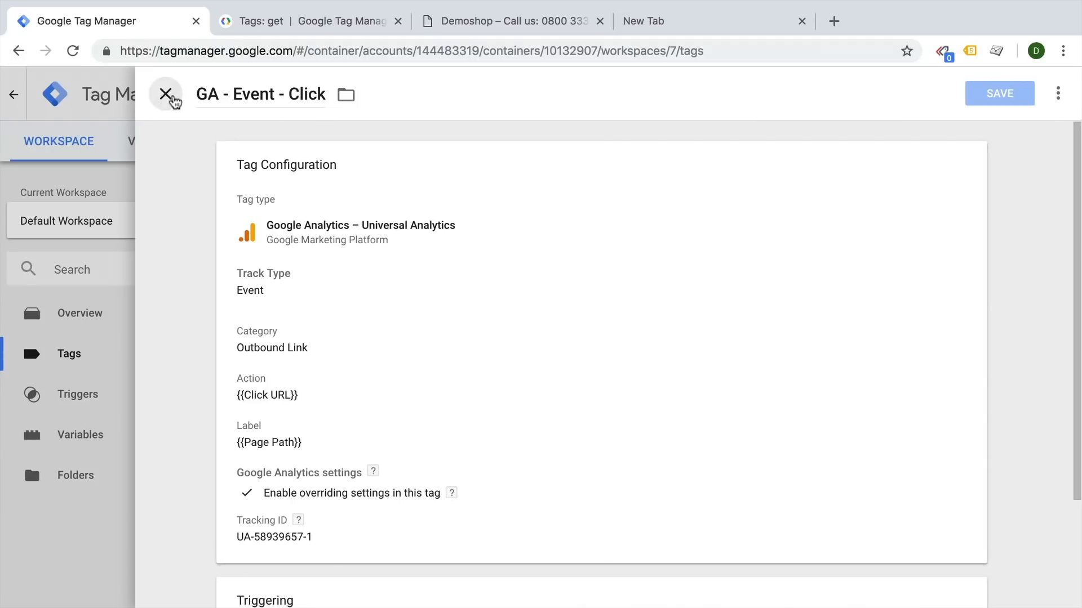
left_click(166, 93)
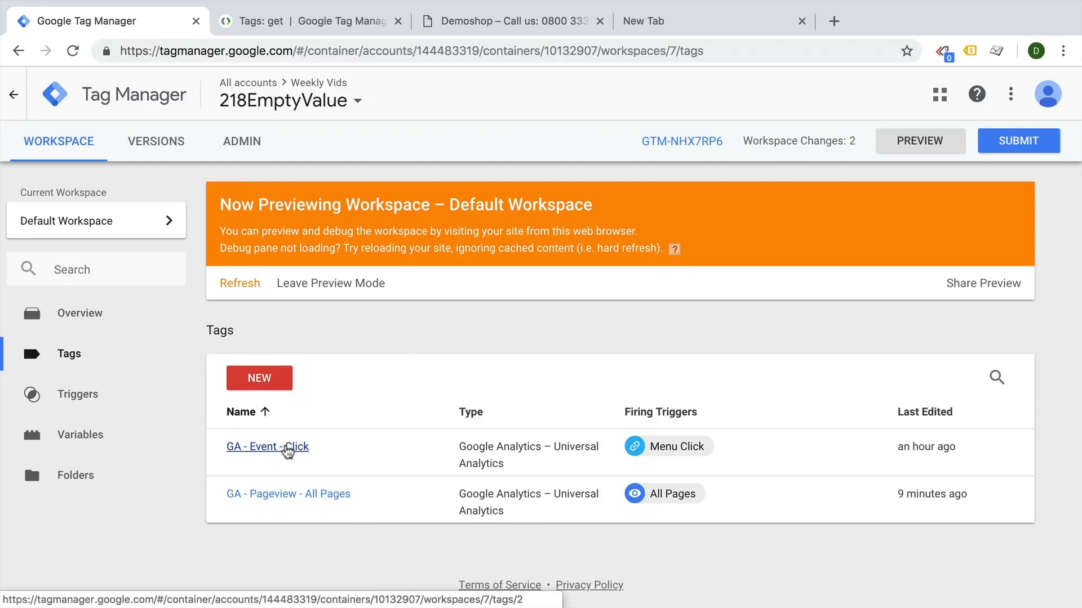
right_click(267, 446)
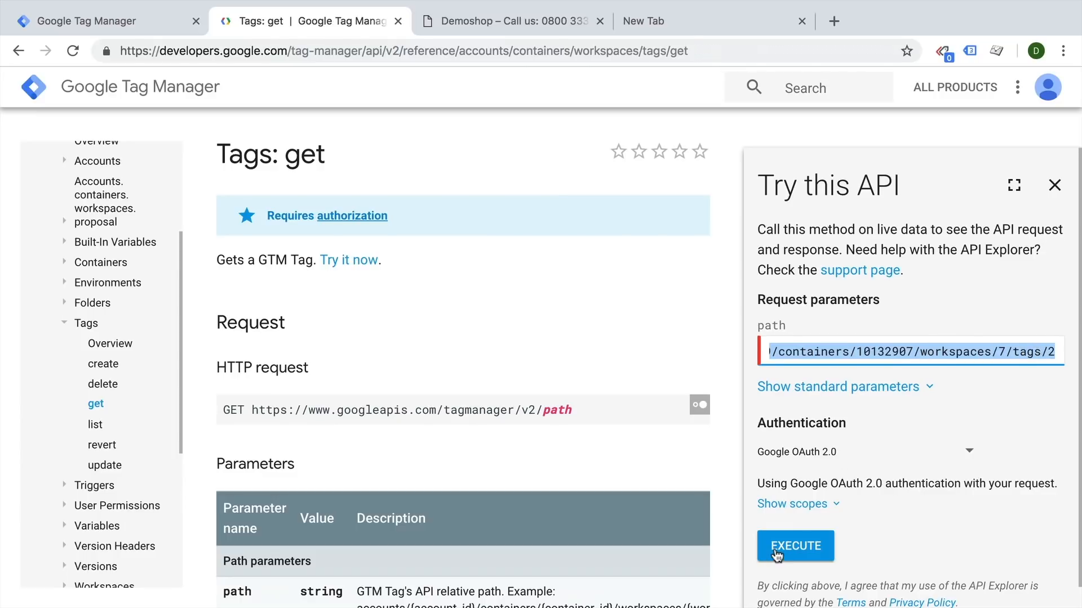
Step: Execute Tags: get with the Google account and view the 200 response holding GA - Event - Click's JSON
left_click(795, 546)
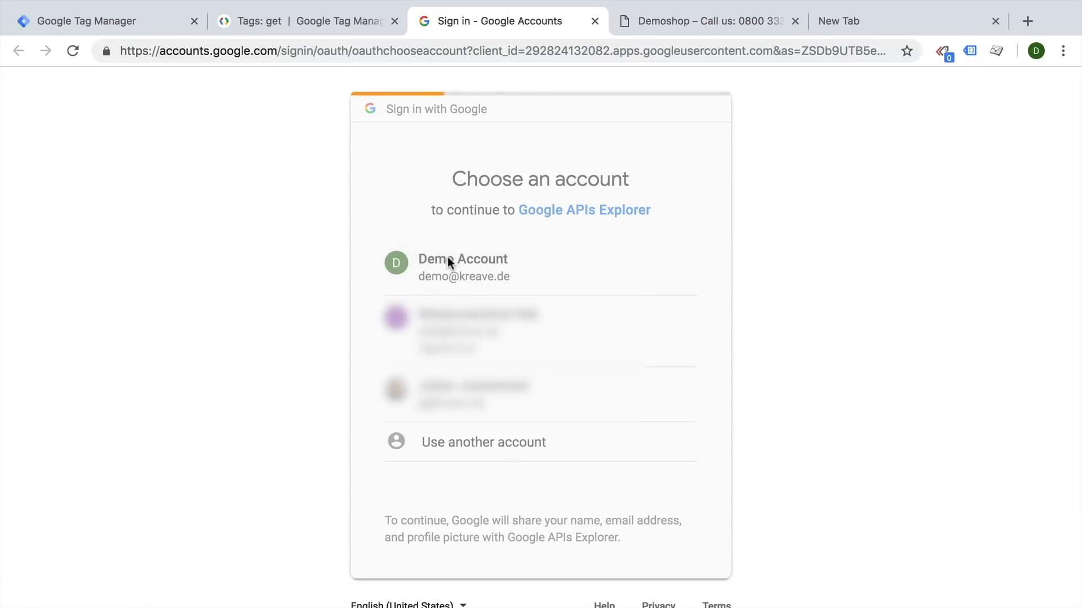
left_click(463, 268)
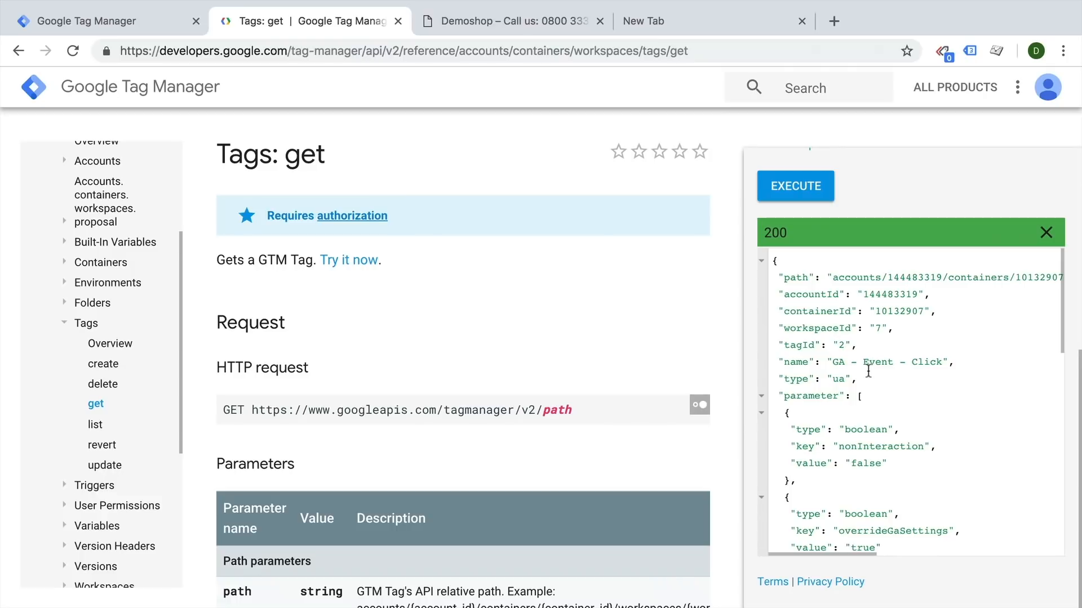
scroll("down", 3)
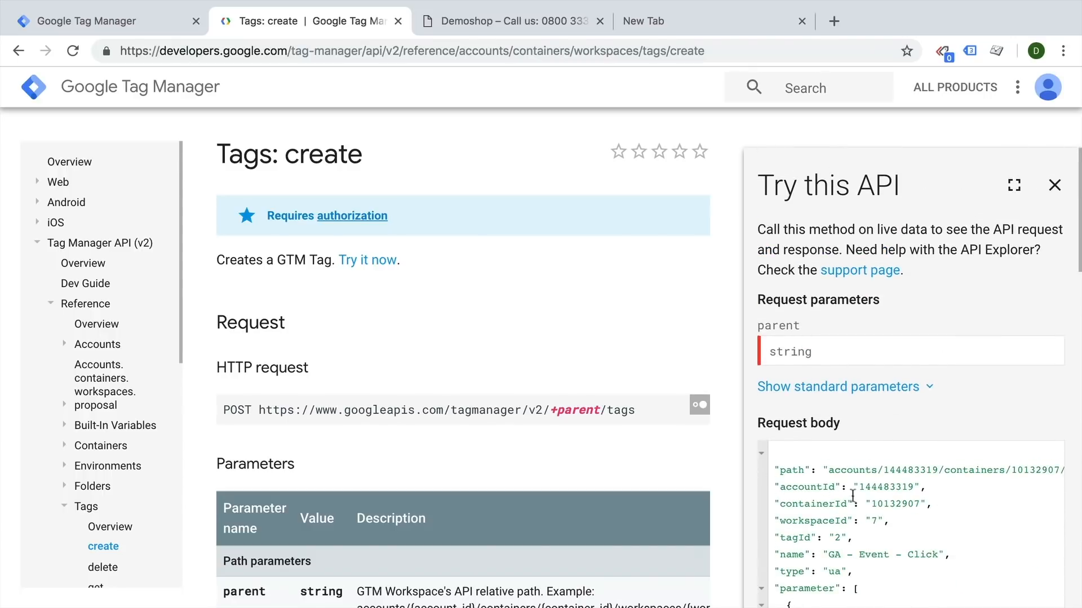
left_click(96, 21)
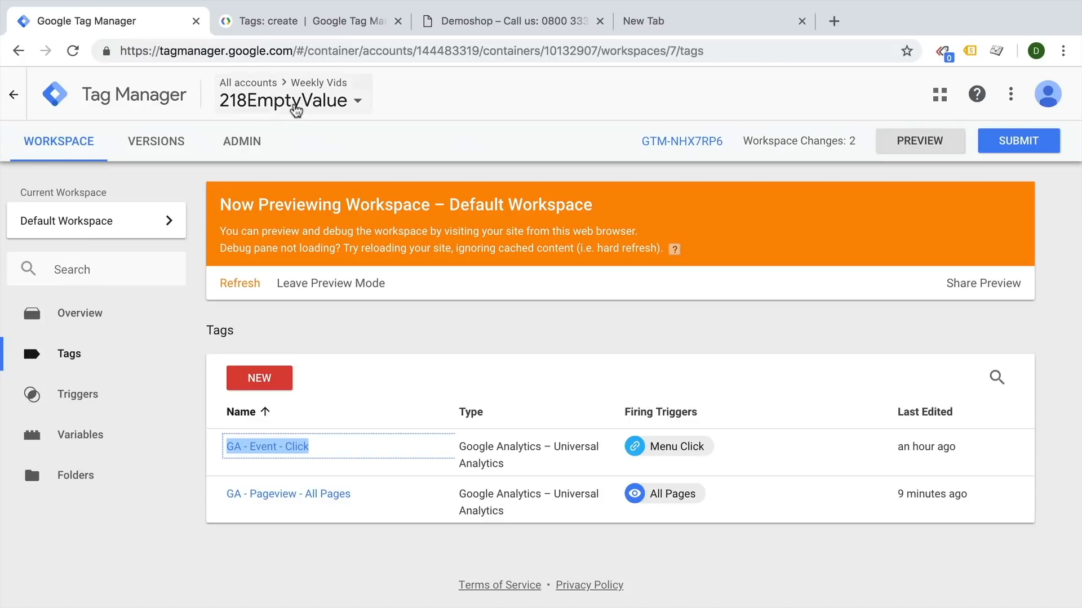
left_click(291, 100)
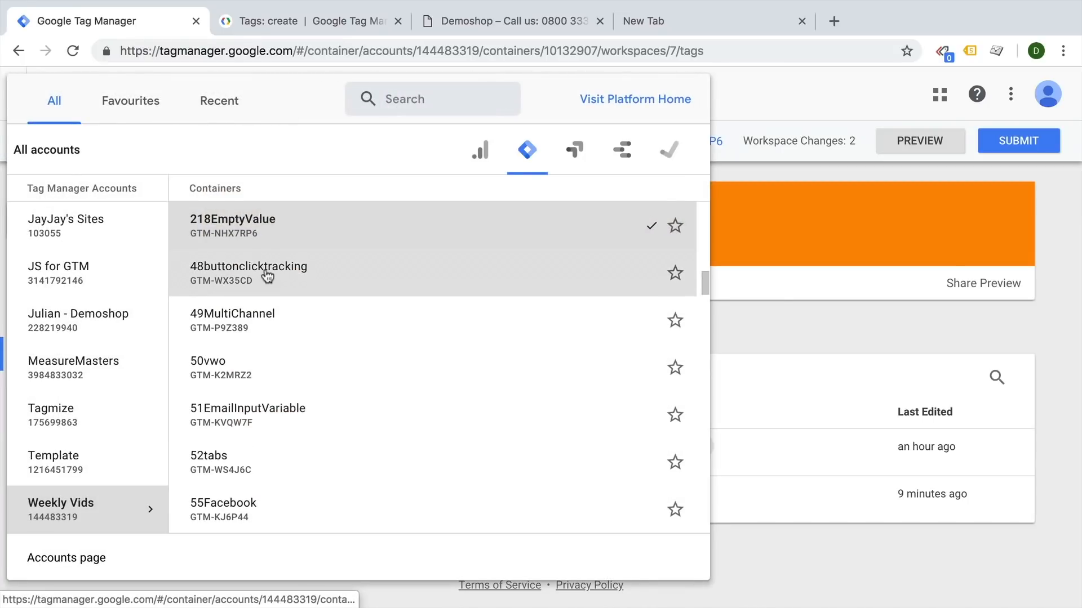
left_click(248, 272)
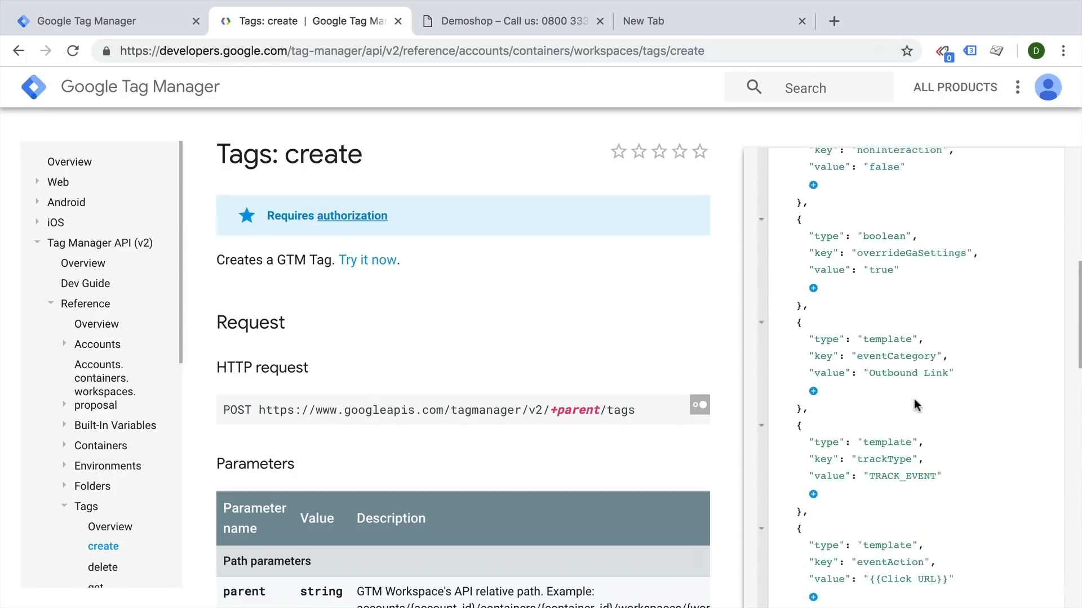
Step: Point the parent path at container 1736566 workspace 4 and execute twice, getting Not Found then Bad Request
left_click(367, 260)
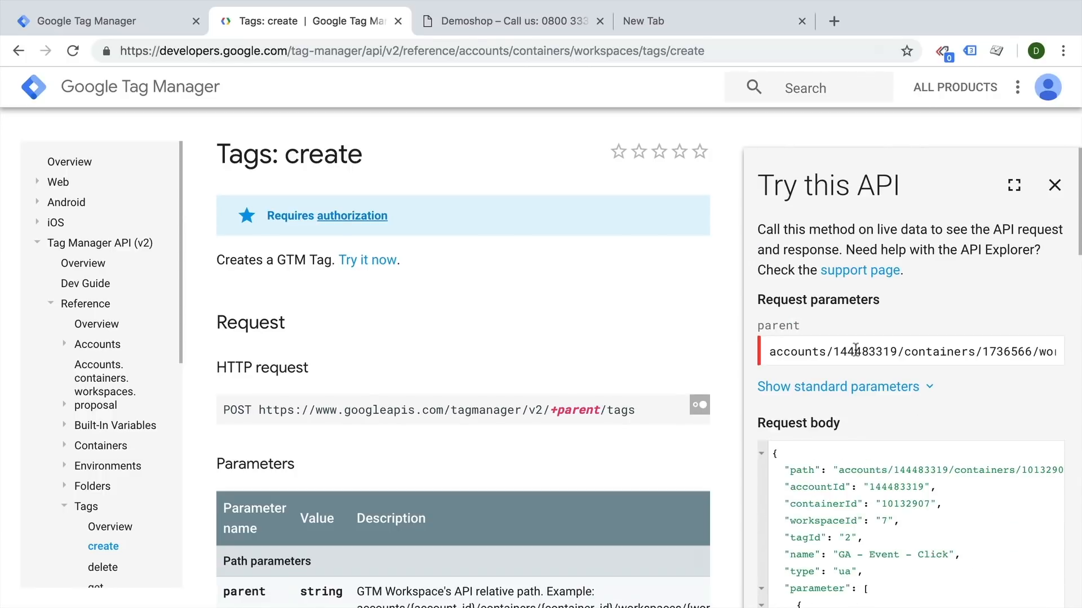
triple_click(908, 351)
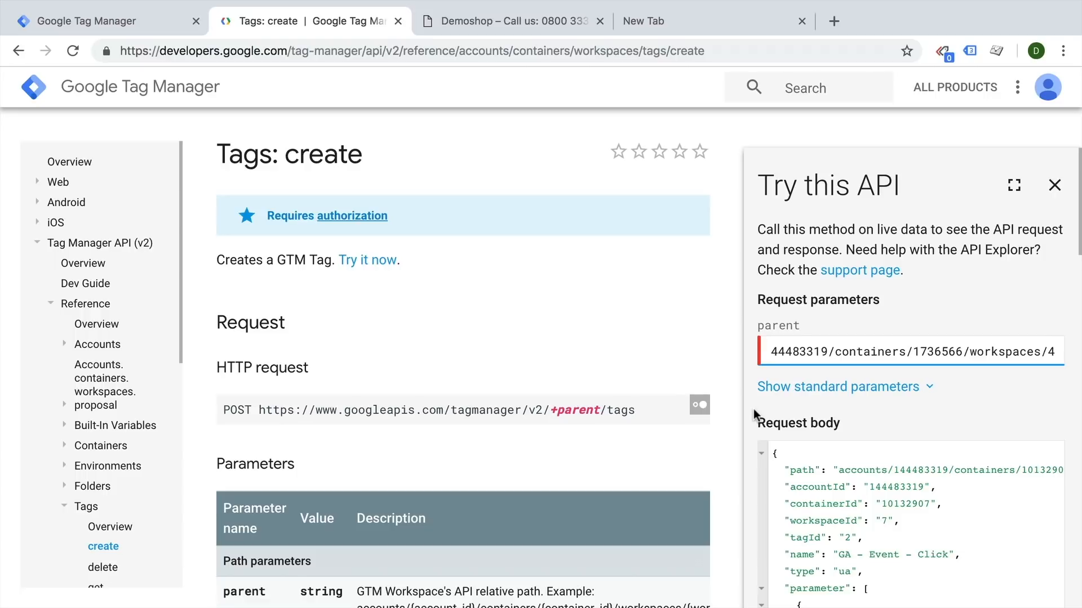
left_click(795, 185)
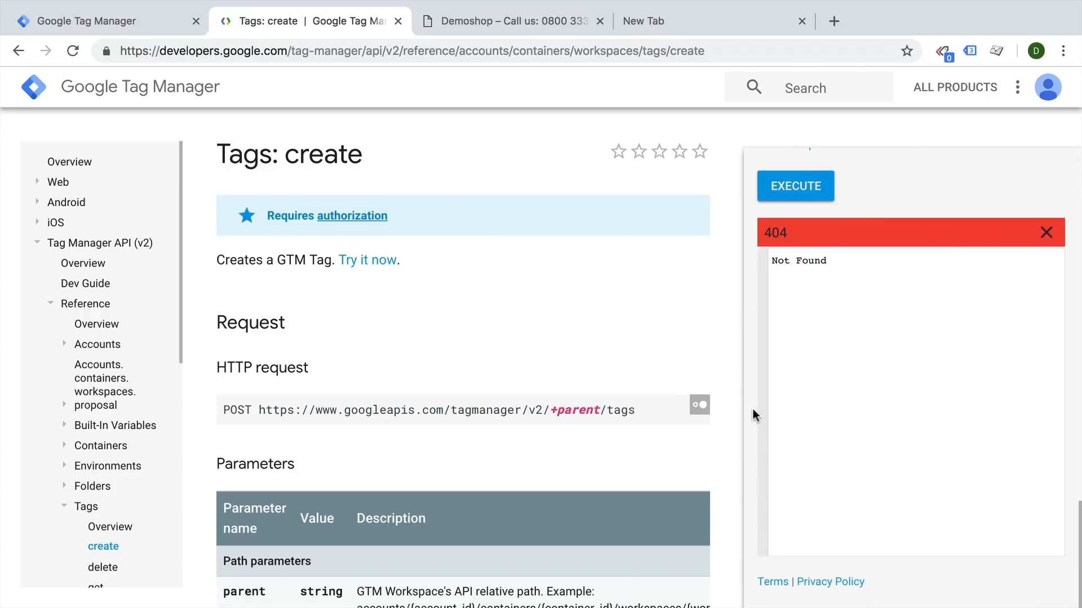
left_click(795, 185)
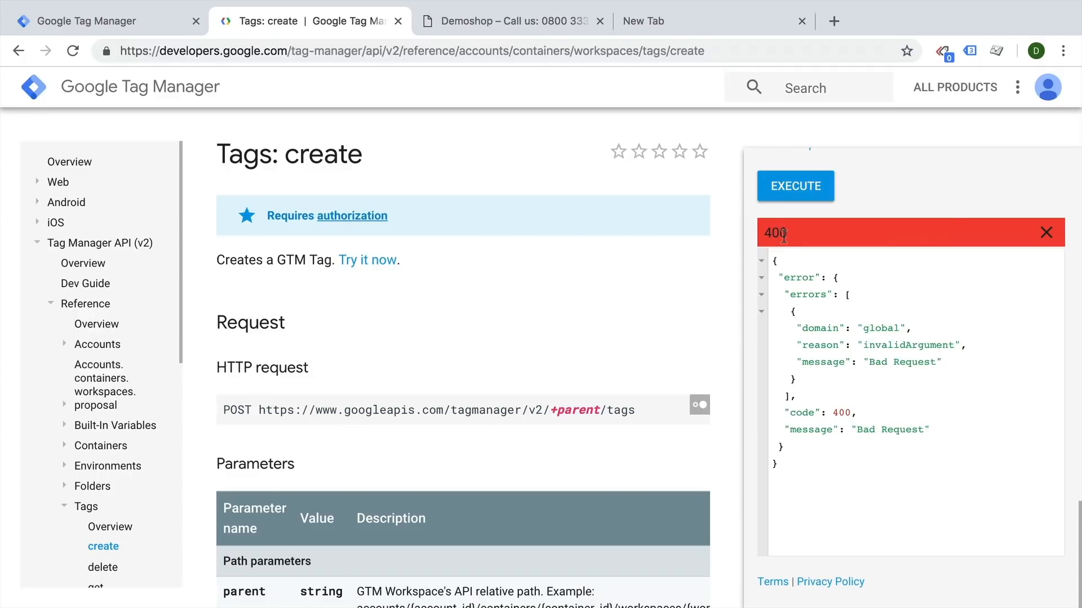
mouse_move(823, 466)
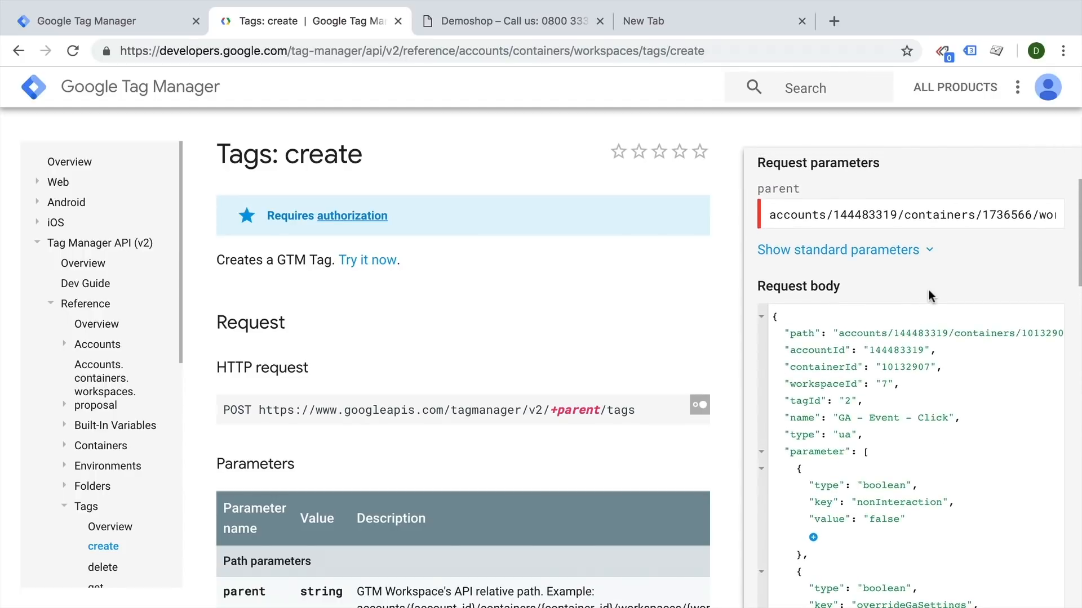
Step: Delete firingTriggerId 5 from the tag body and resend Tags: create for container 1736566
scroll("down", 3)
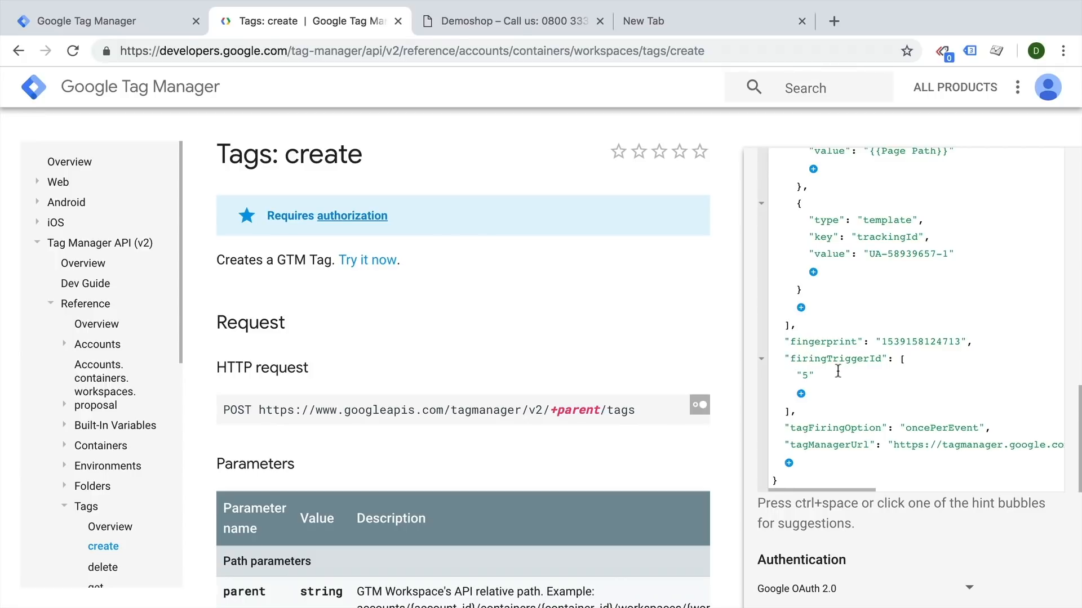
double_click(802, 374)
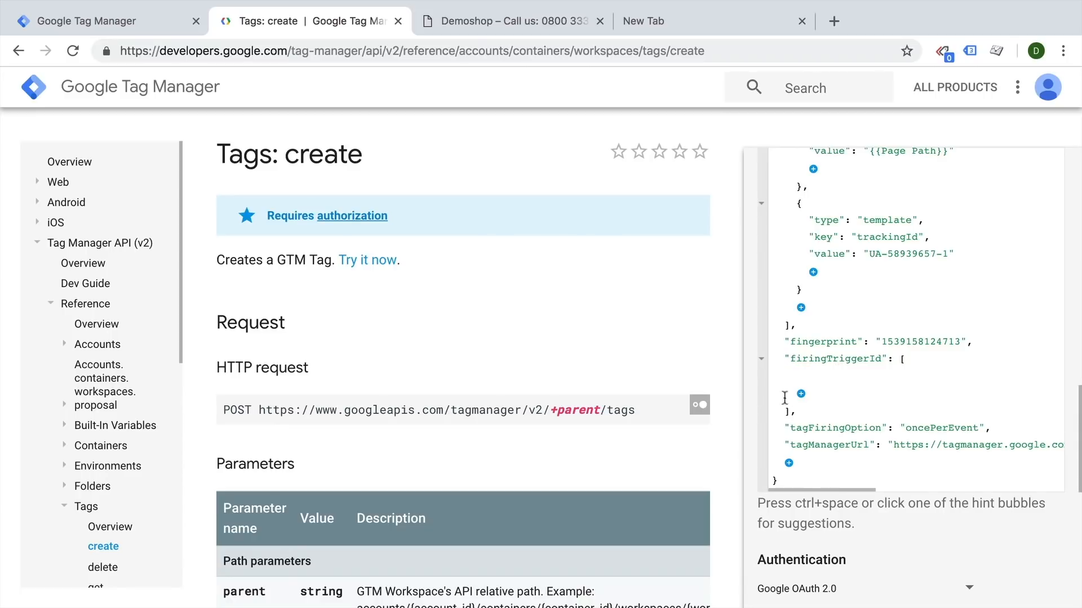
left_click(795, 385)
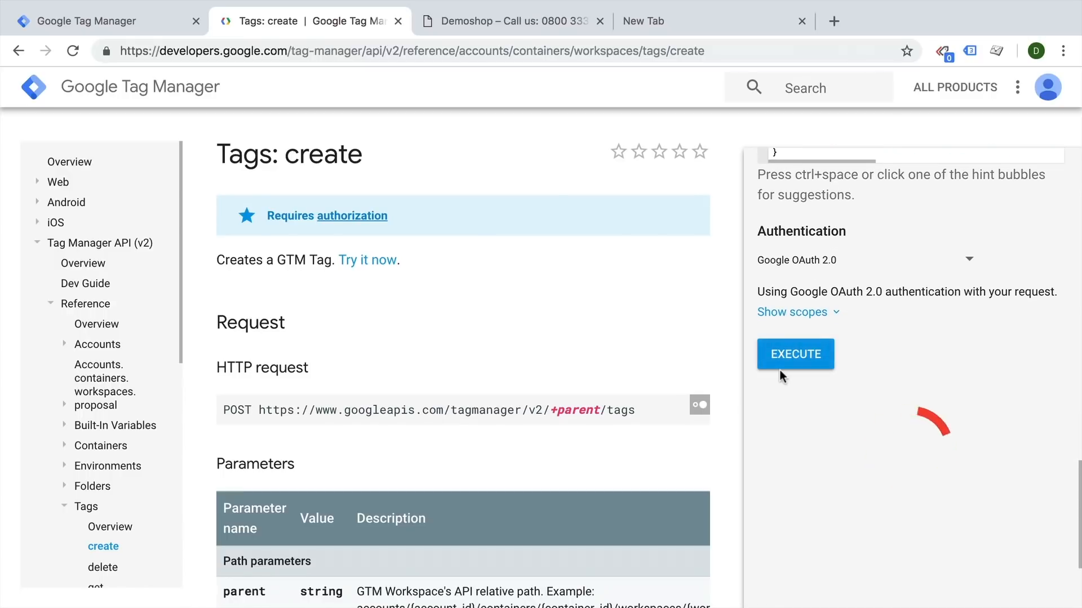
left_click(795, 354)
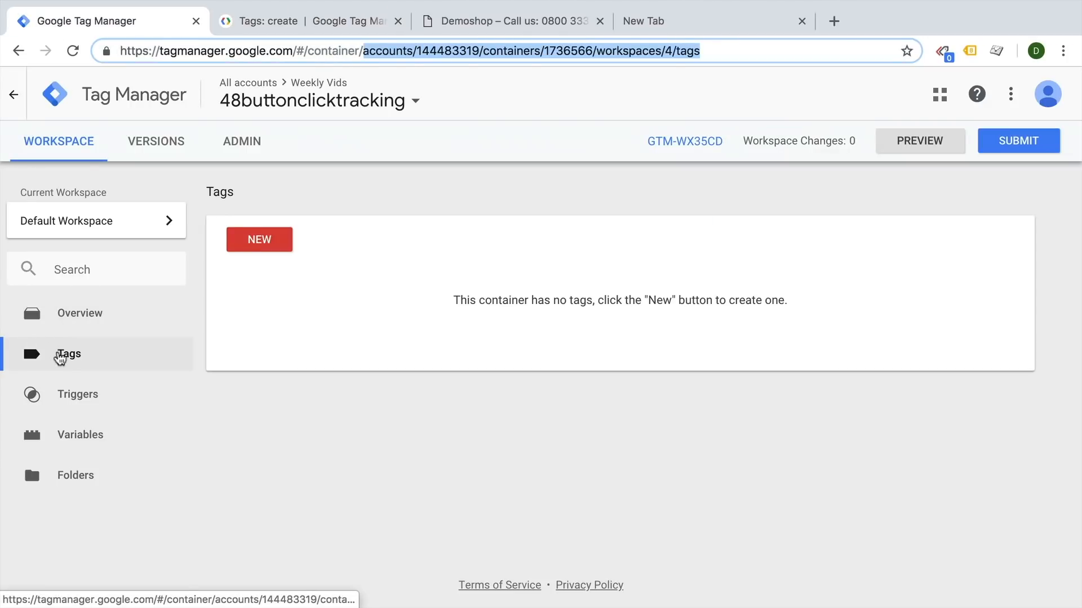
Step: Refresh the container's tag list to reveal GA - Event - Click, then view the 200 response
left_click(72, 50)
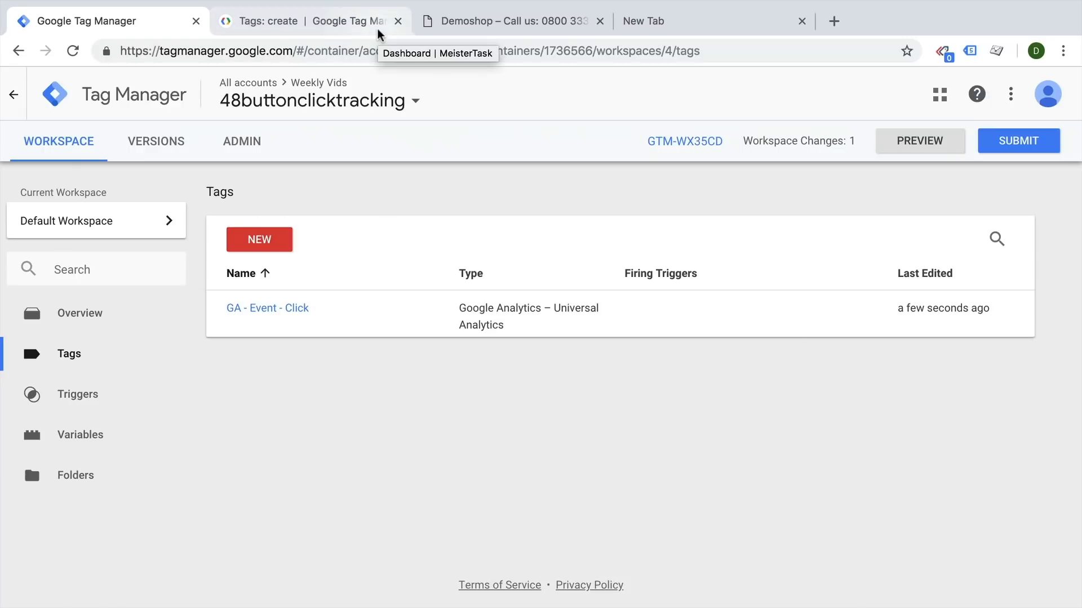
left_click(305, 21)
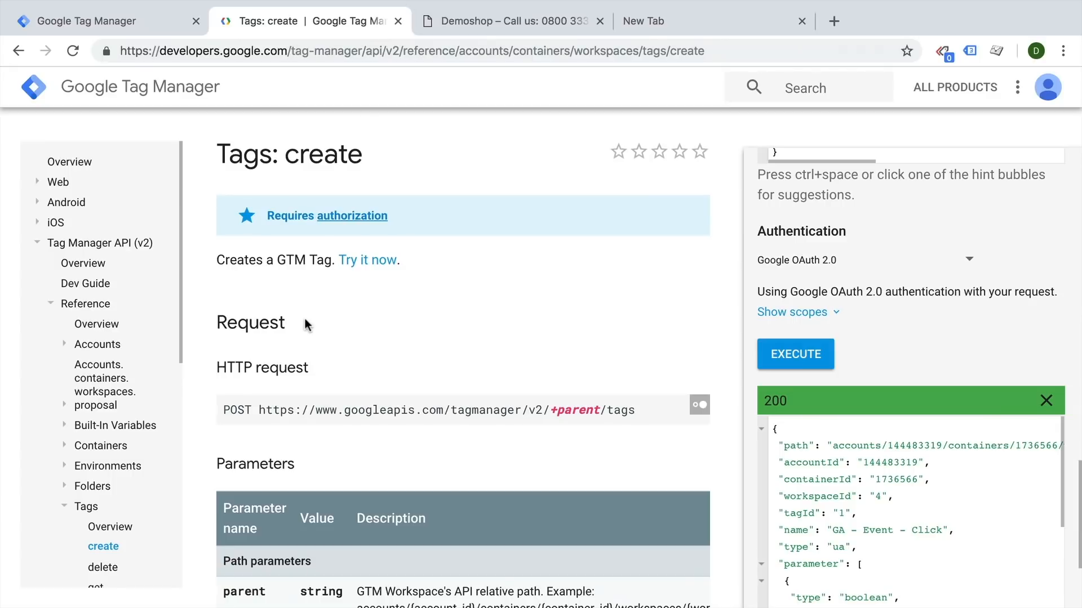